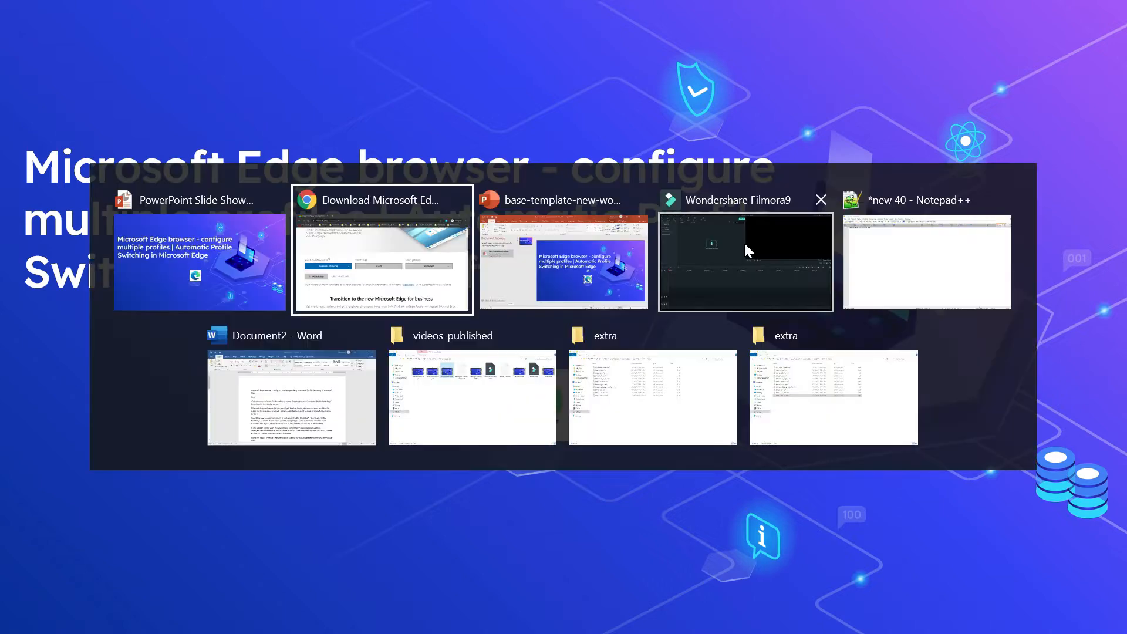
Step: Bring up the Chrome window with the 'Download Microsoft Edge for Business' page
click(382, 200)
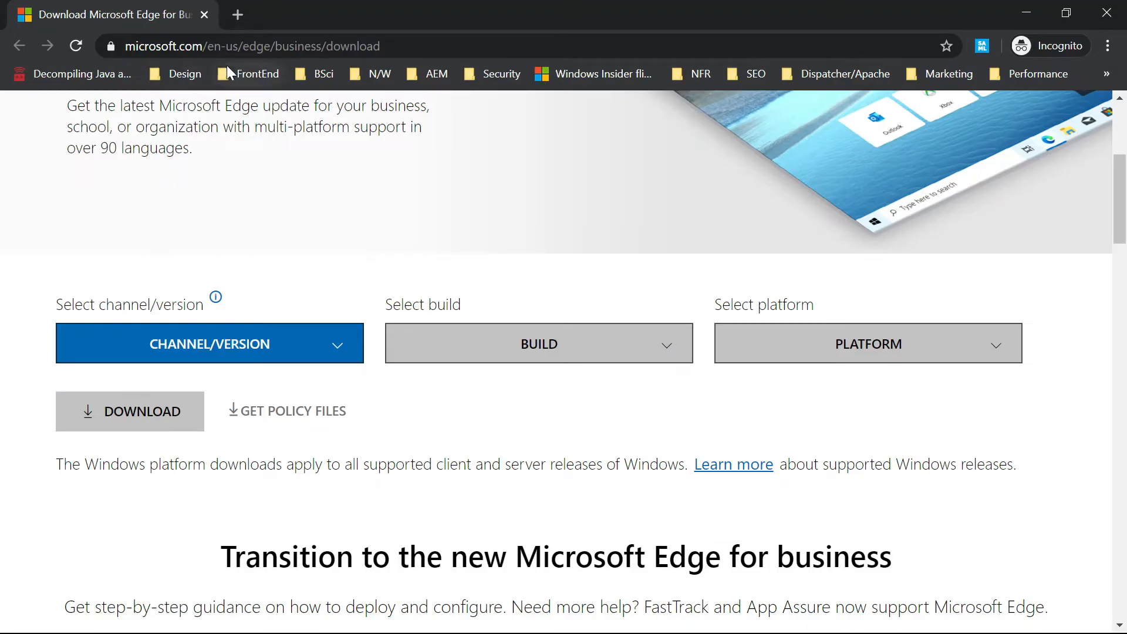
mouse_move(253, 67)
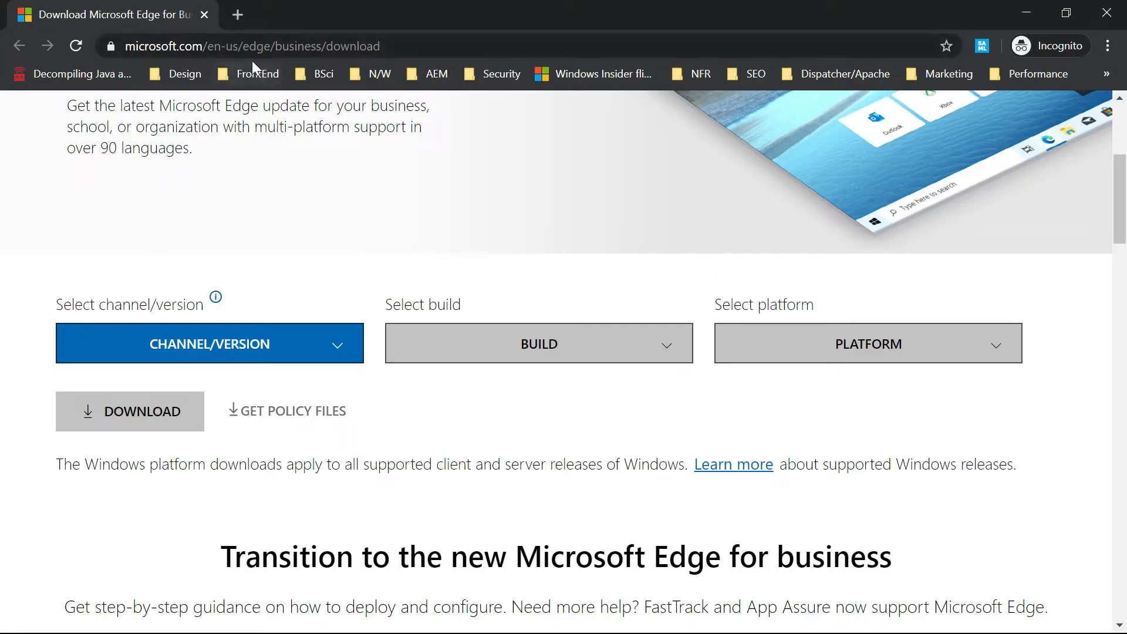
mouse_move(403, 49)
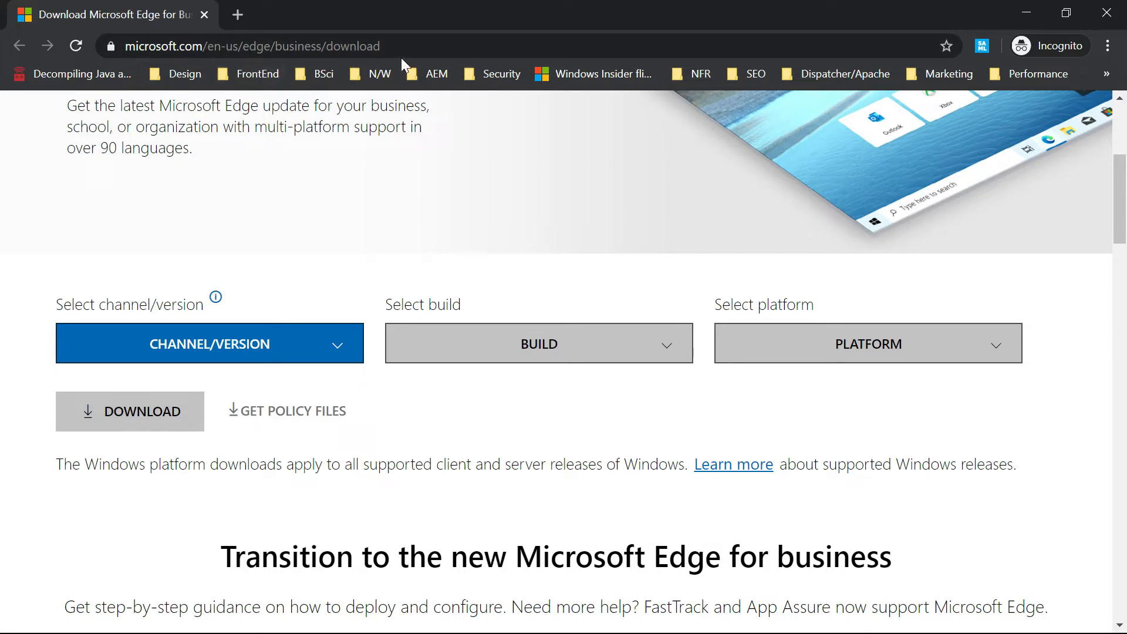
mouse_move(288, 348)
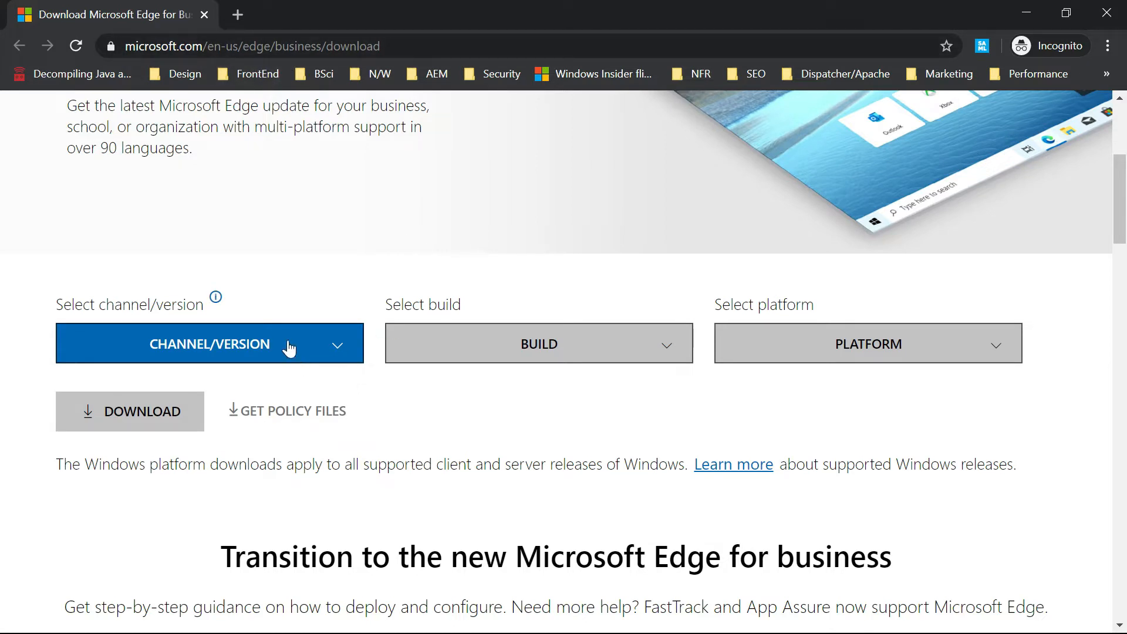
Step: Pick Stable 83, build 83.0.478.37, Windows 64-bit, then launch Microsoft Edge
click(209, 343)
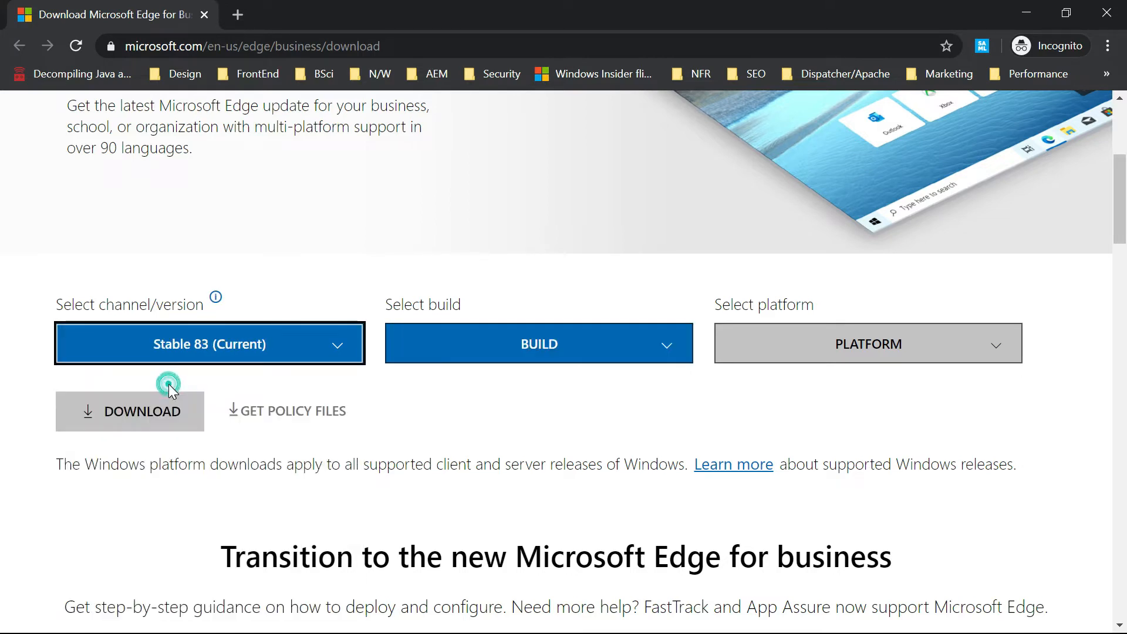
click(169, 384)
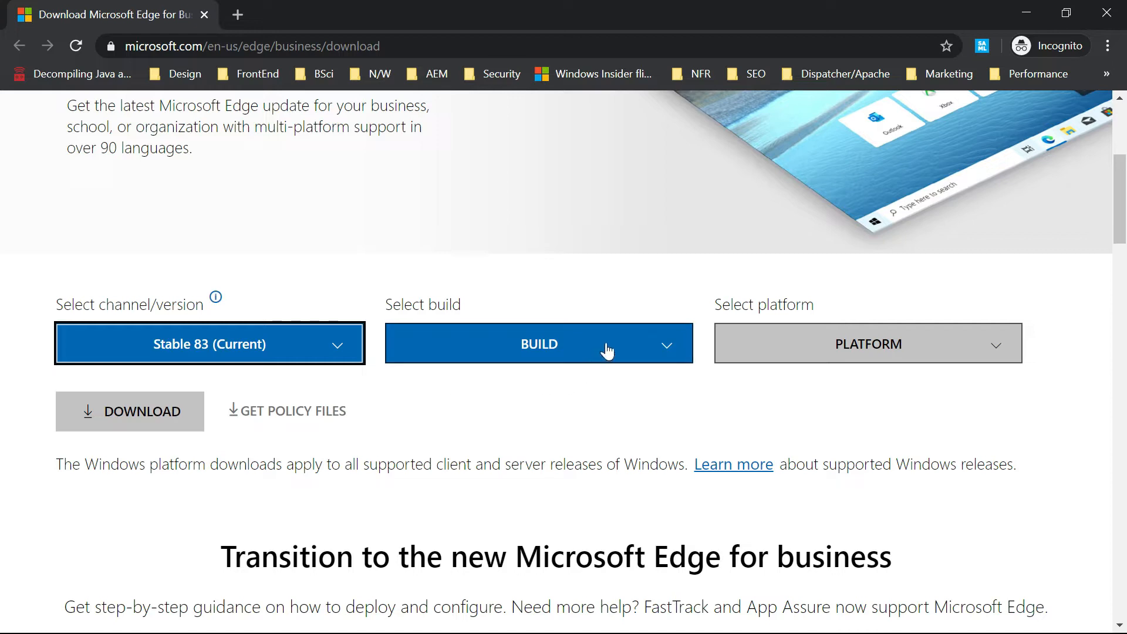
click(538, 343)
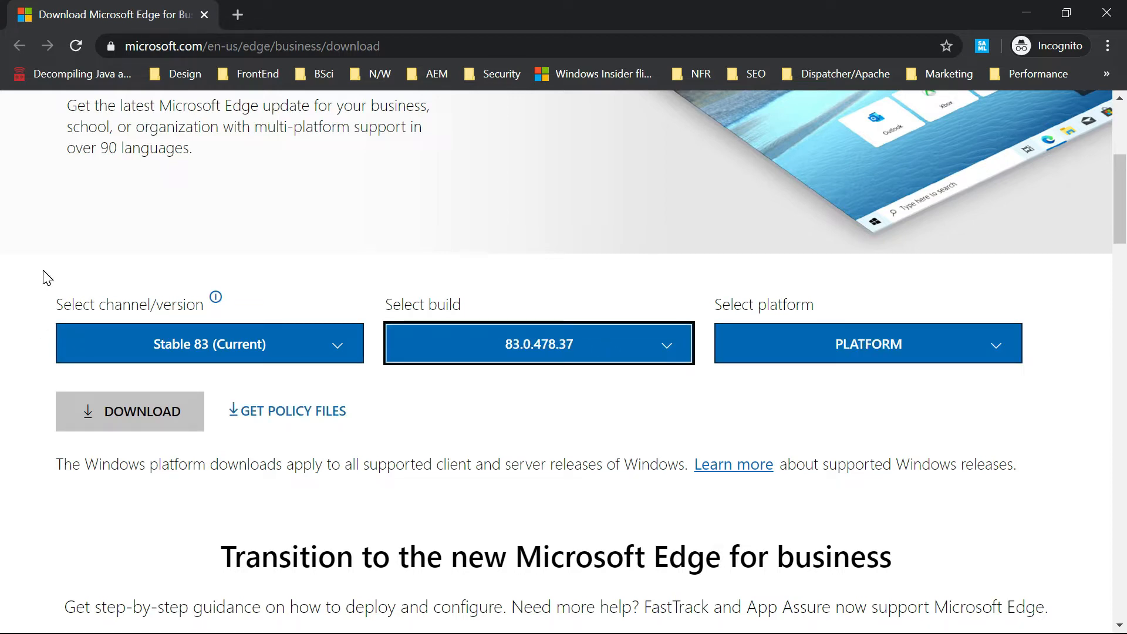
click(867, 343)
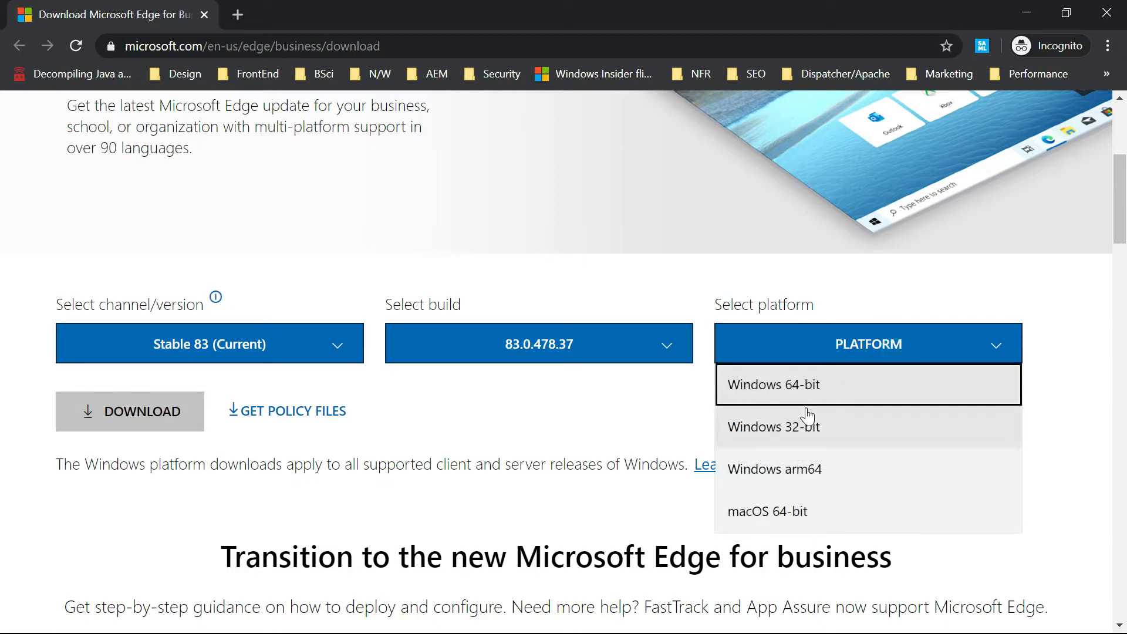
click(773, 384)
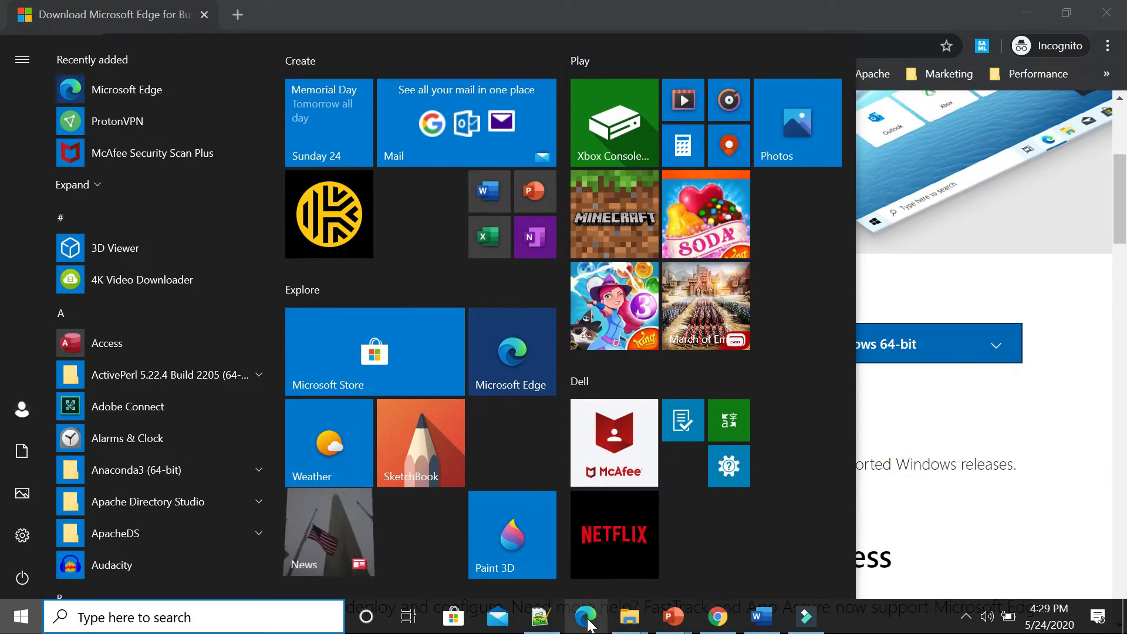
click(586, 616)
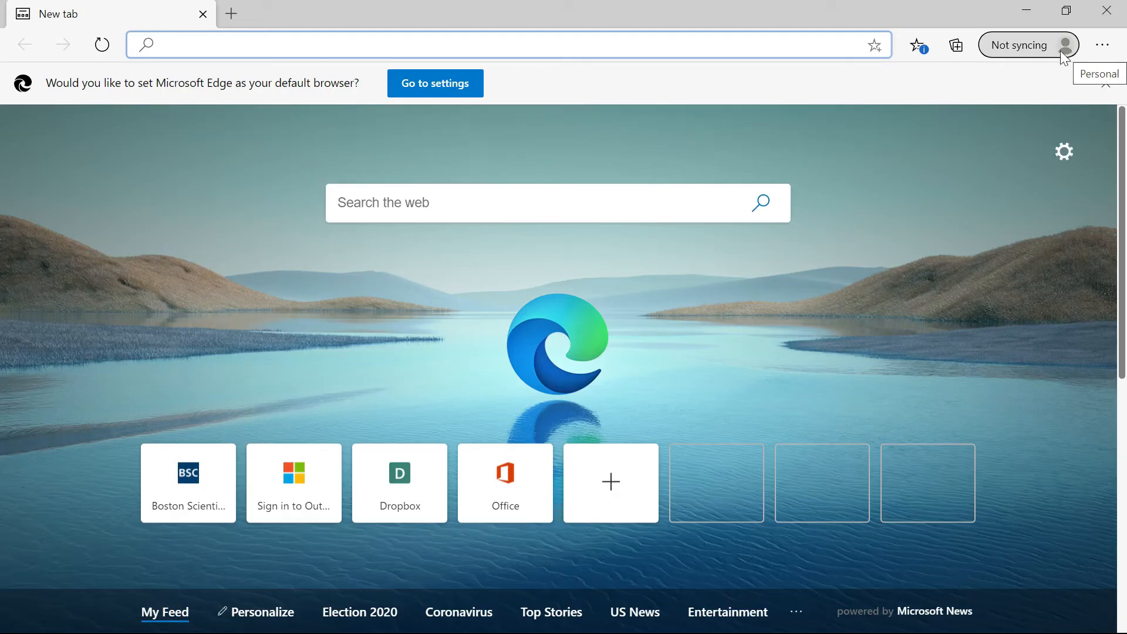
Step: Add a new profile from the Personal profile's profile menu
click(1069, 45)
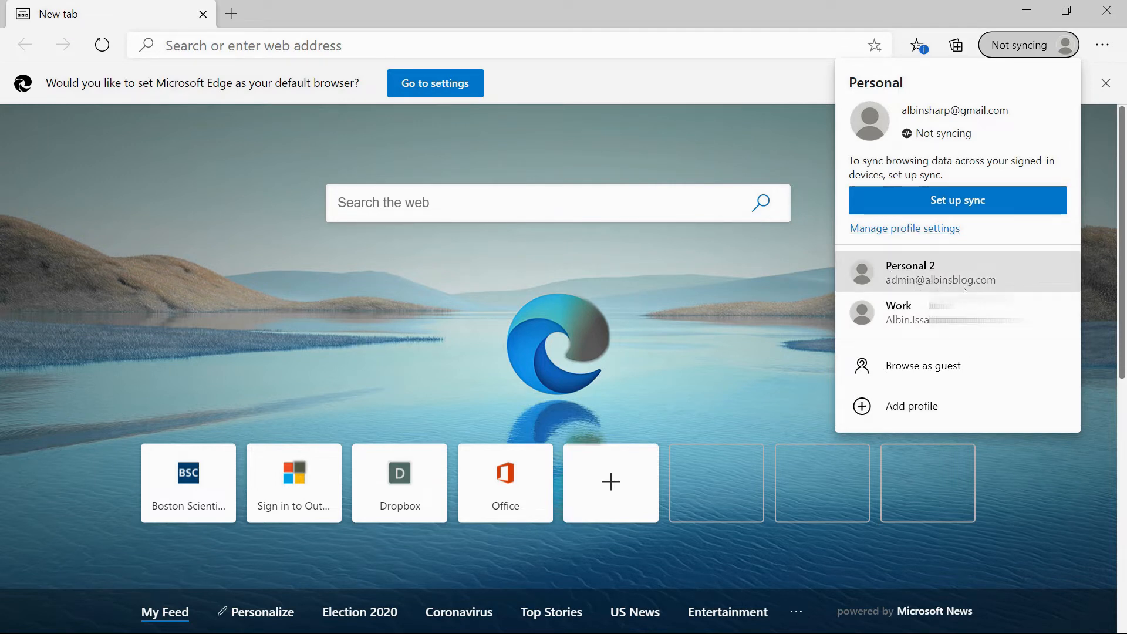
mouse_move(910, 121)
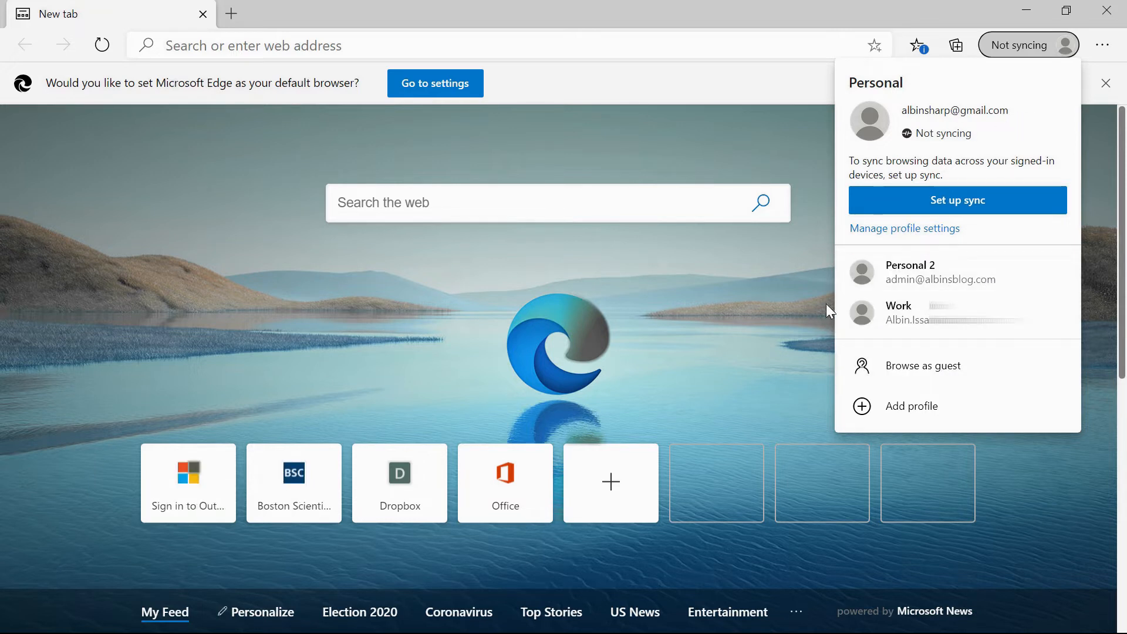
mouse_move(911, 442)
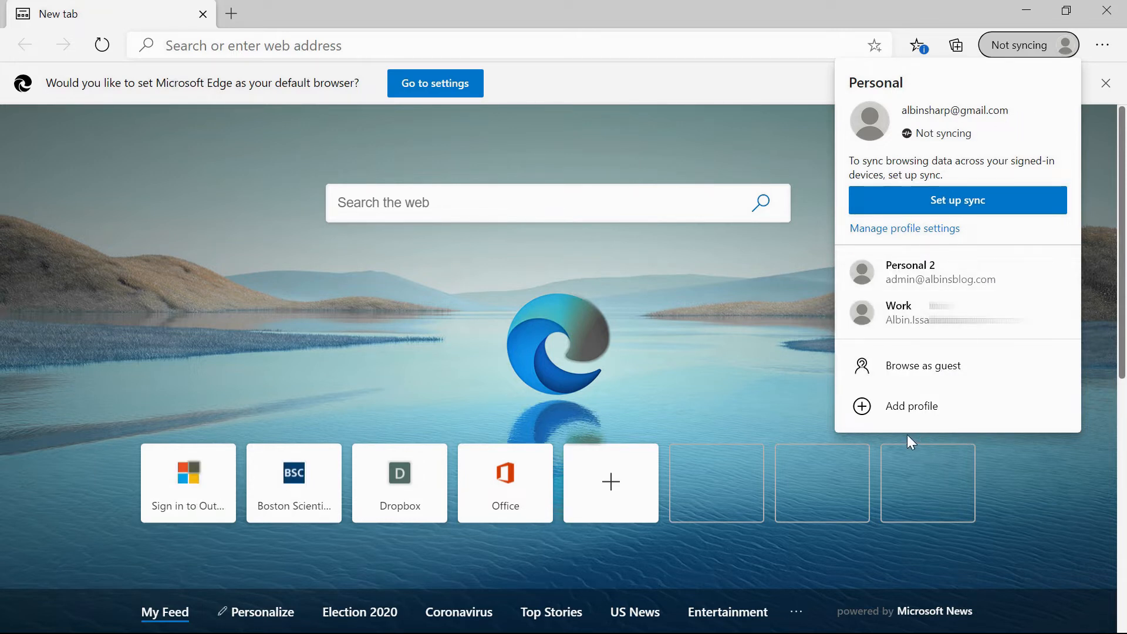
mouse_move(934, 400)
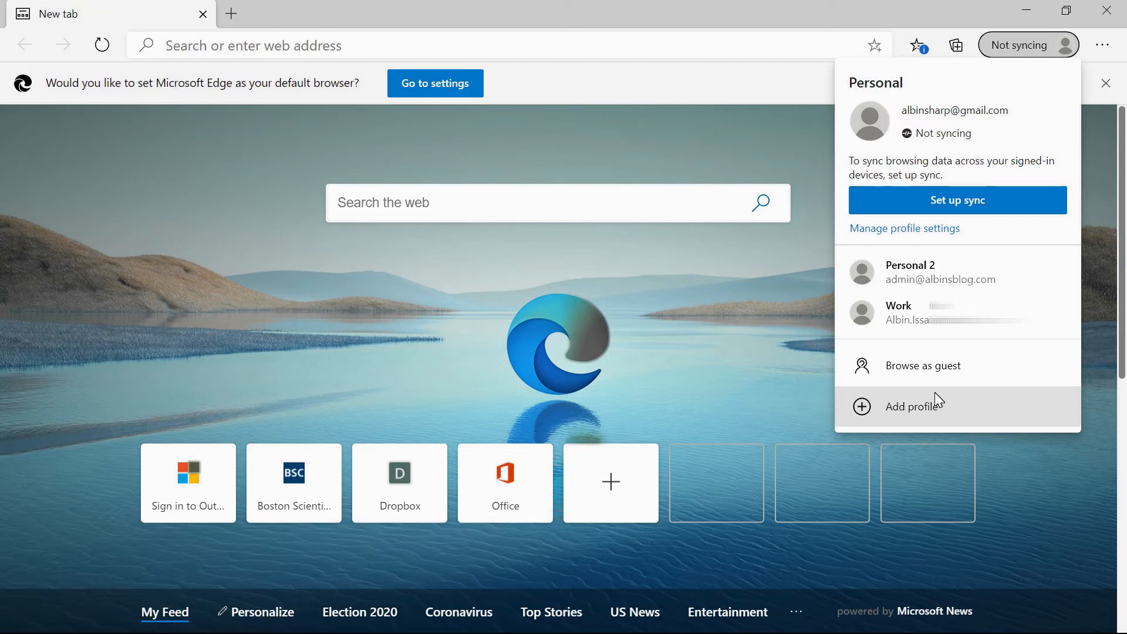
mouse_move(912, 383)
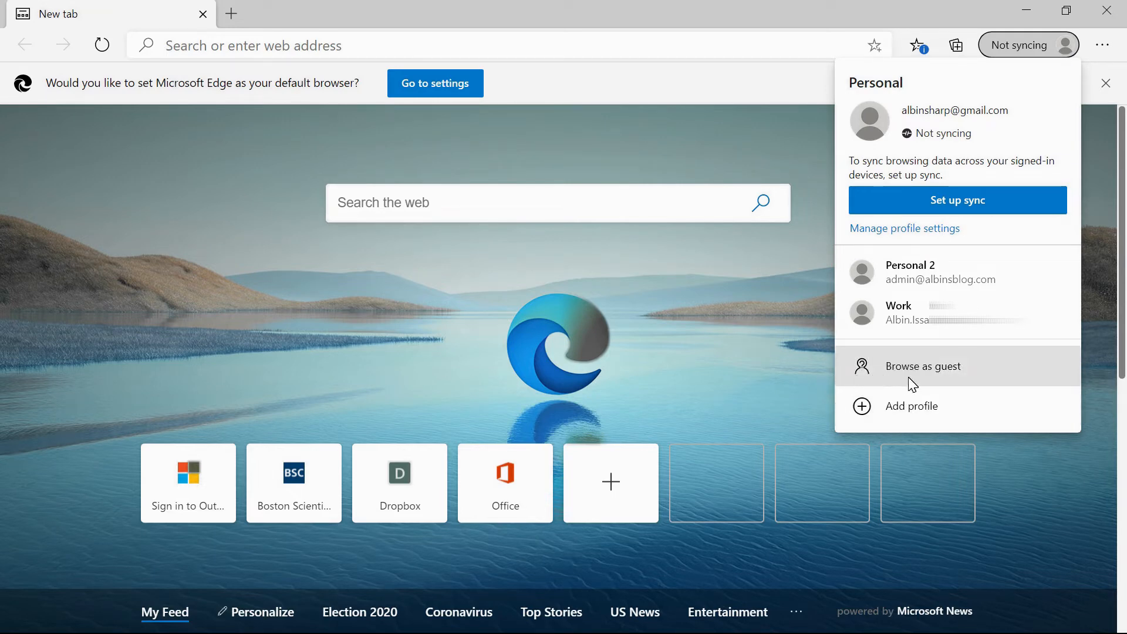
mouse_move(934, 411)
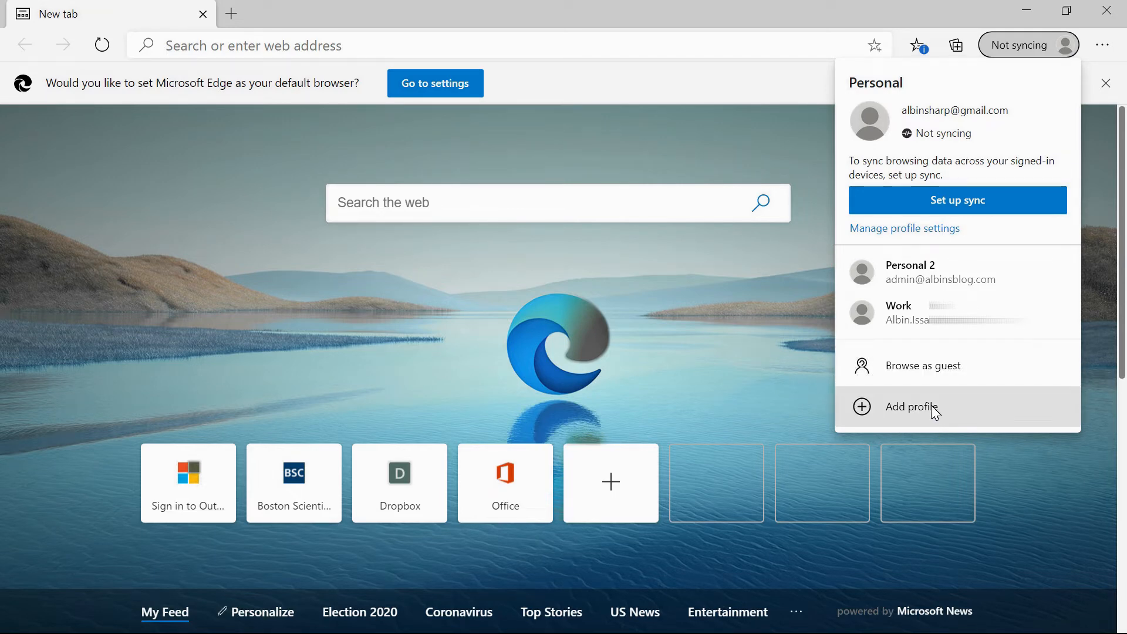
click(912, 407)
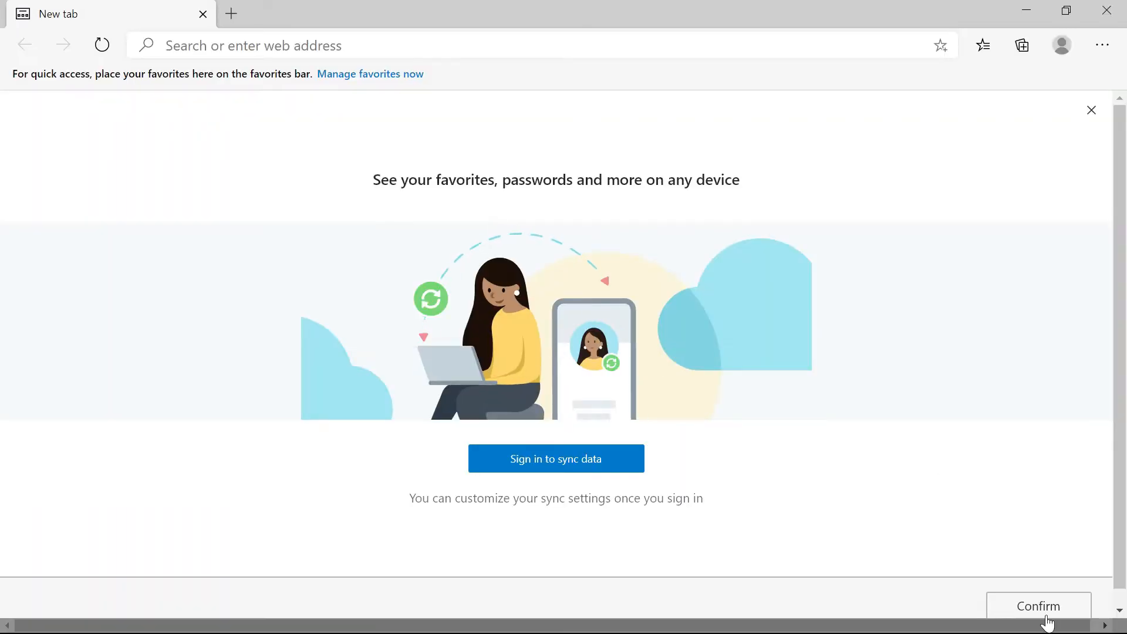
Step: Confirm Profile 4, open its sign-in choices, then dismiss them unsigned
click(1038, 606)
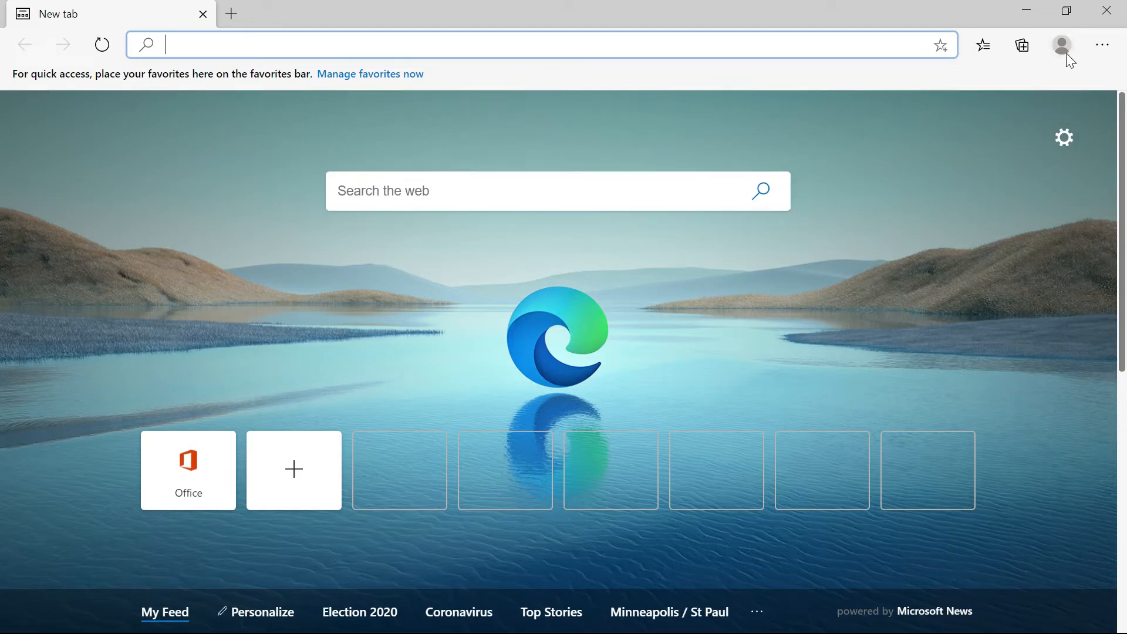
click(1061, 45)
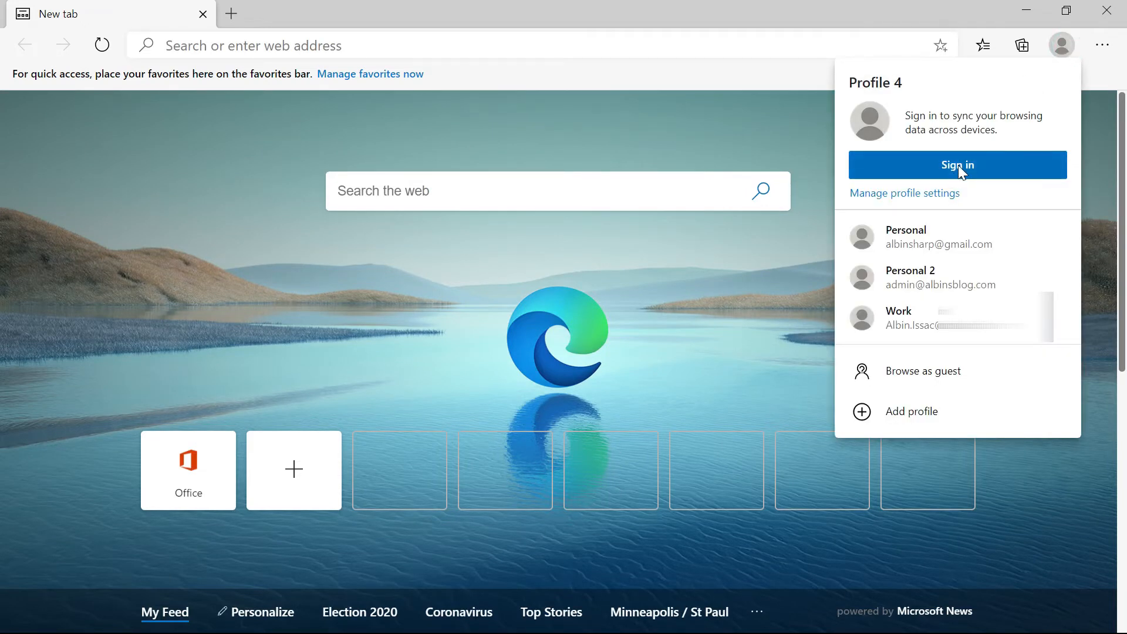
click(957, 164)
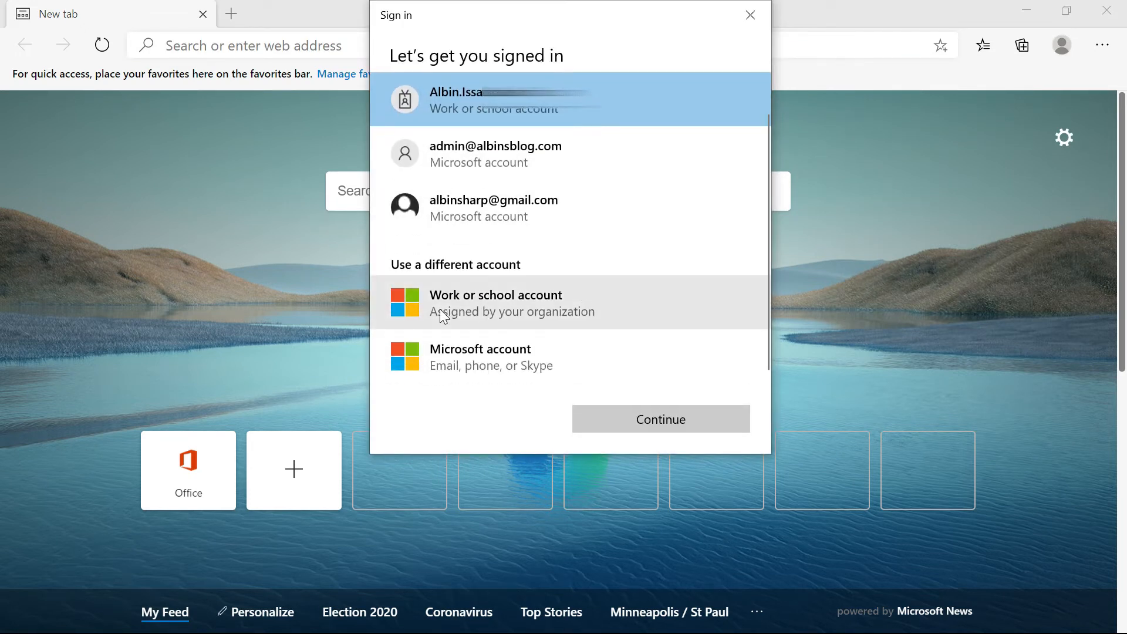
mouse_move(539, 357)
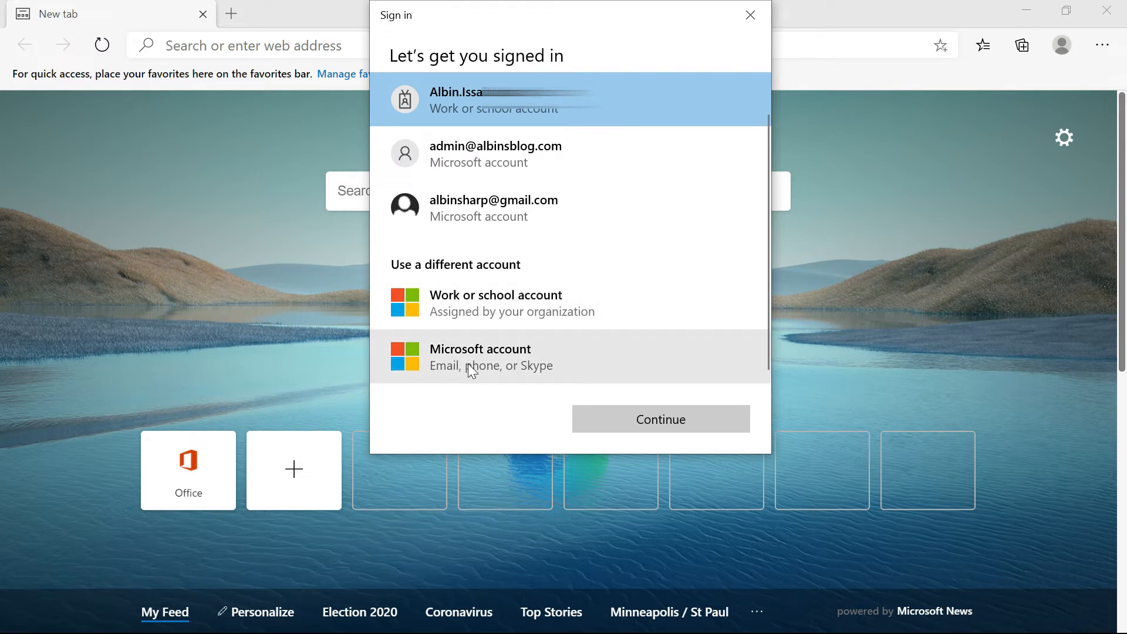
click(750, 15)
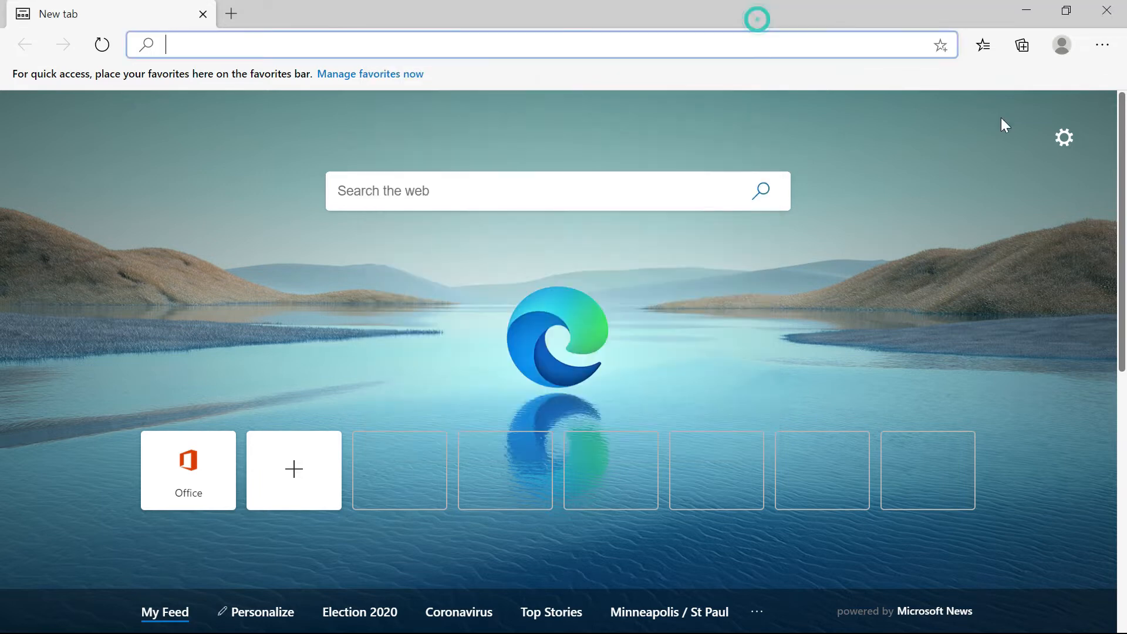
Step: Switch from Profile 4 to the window with Cloudflare, Google and Office shortcuts
click(1062, 44)
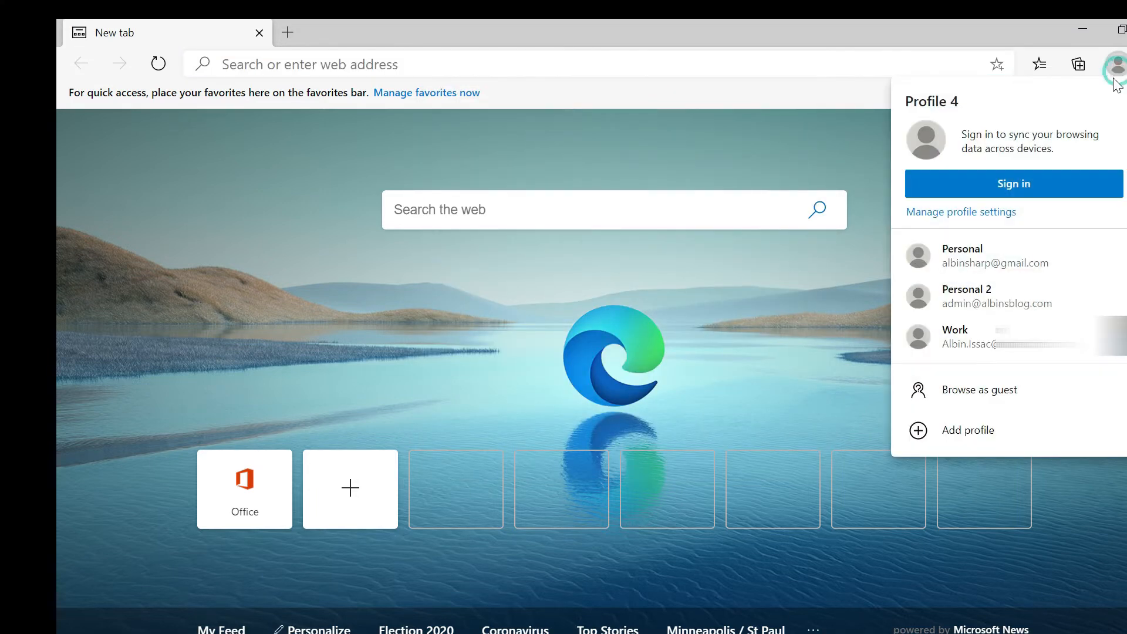
mouse_move(1018, 488)
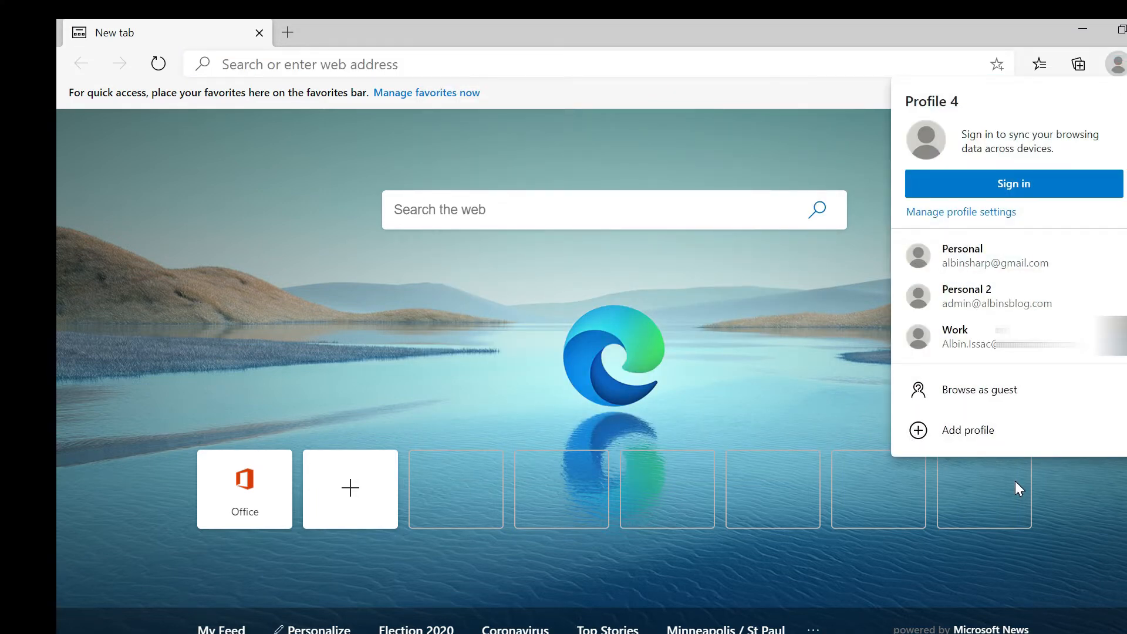
mouse_move(934, 420)
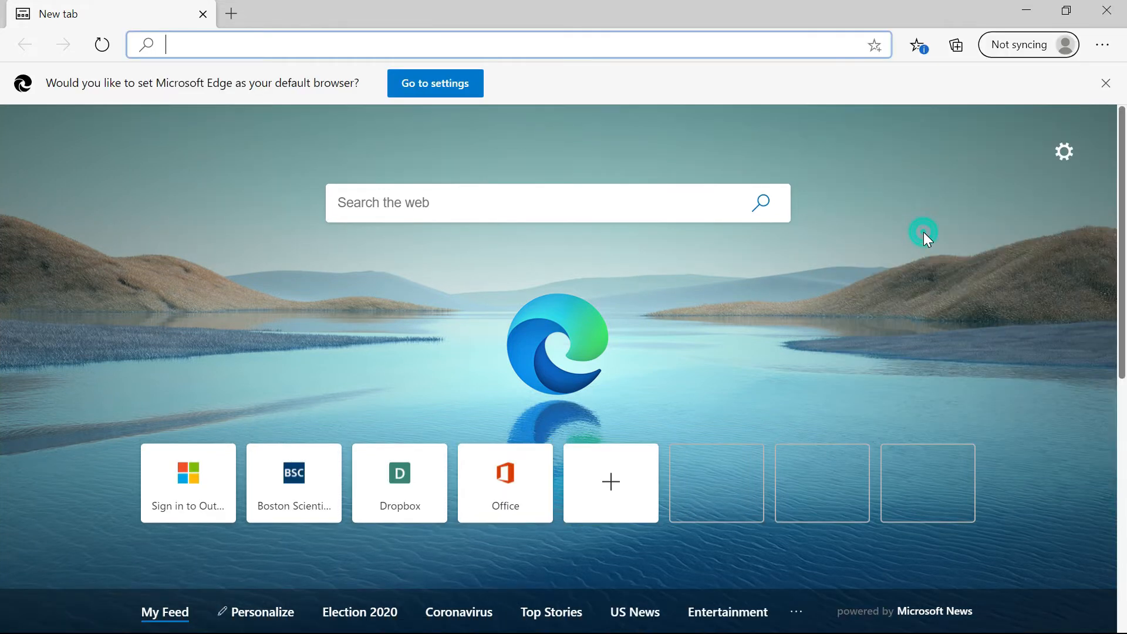
mouse_move(935, 221)
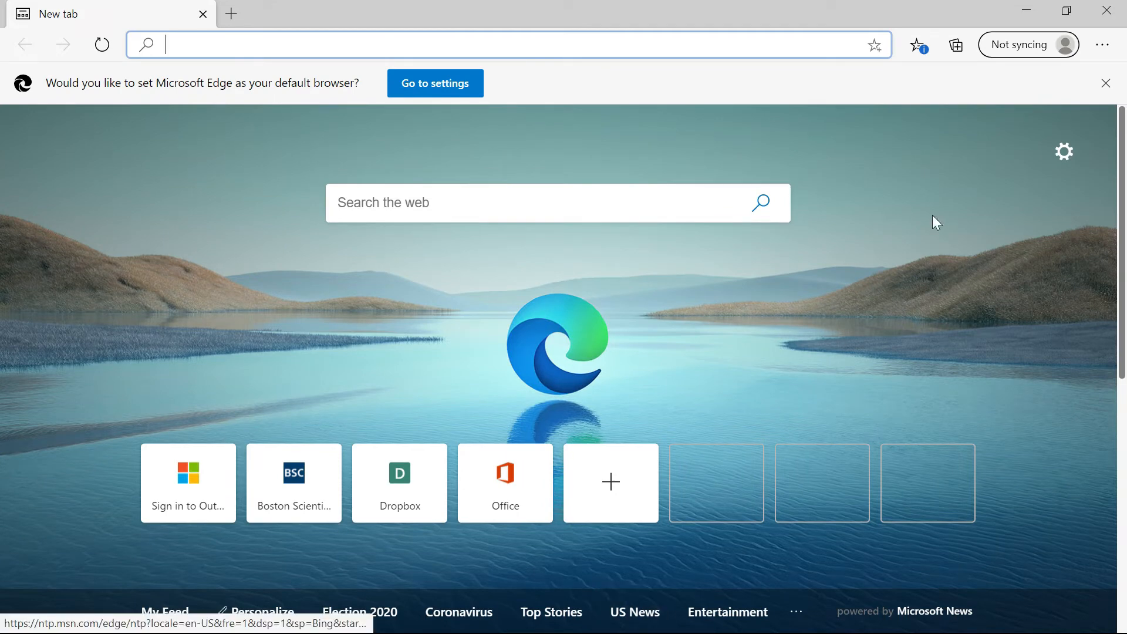
click(1028, 45)
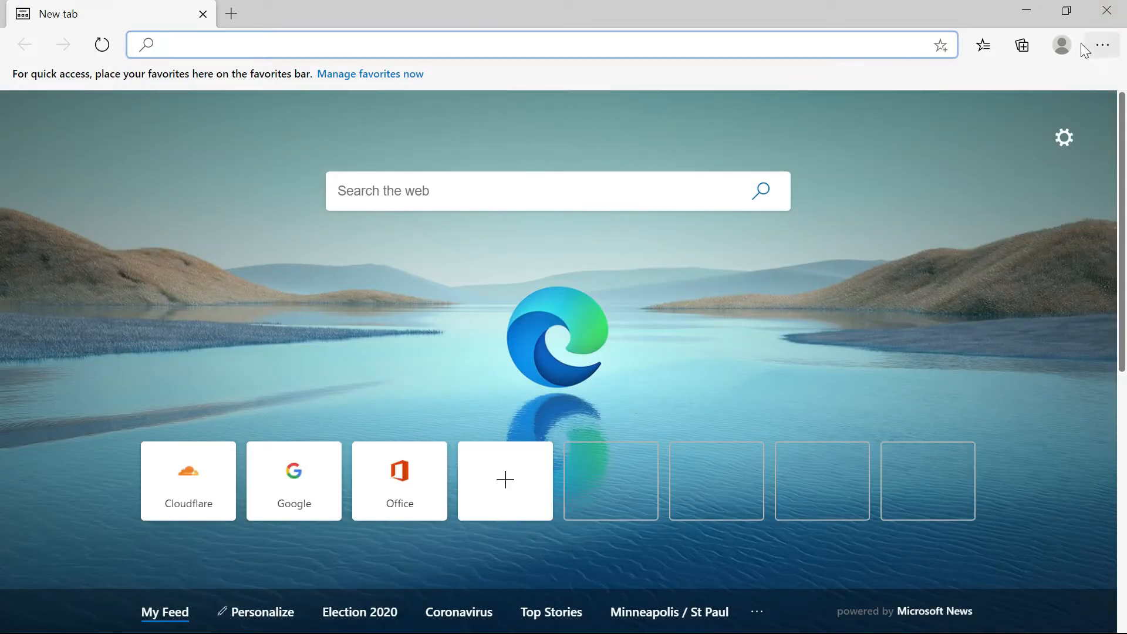
Step: Go from Personal 2 to the Profile 4 window via the profile menu
click(1059, 45)
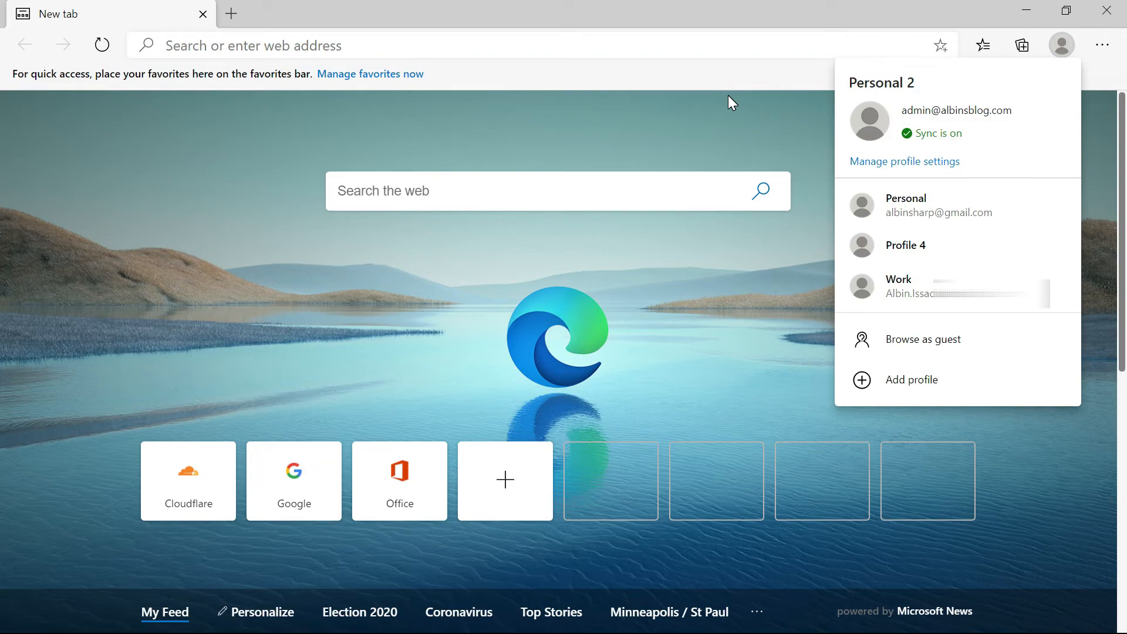
click(19, 617)
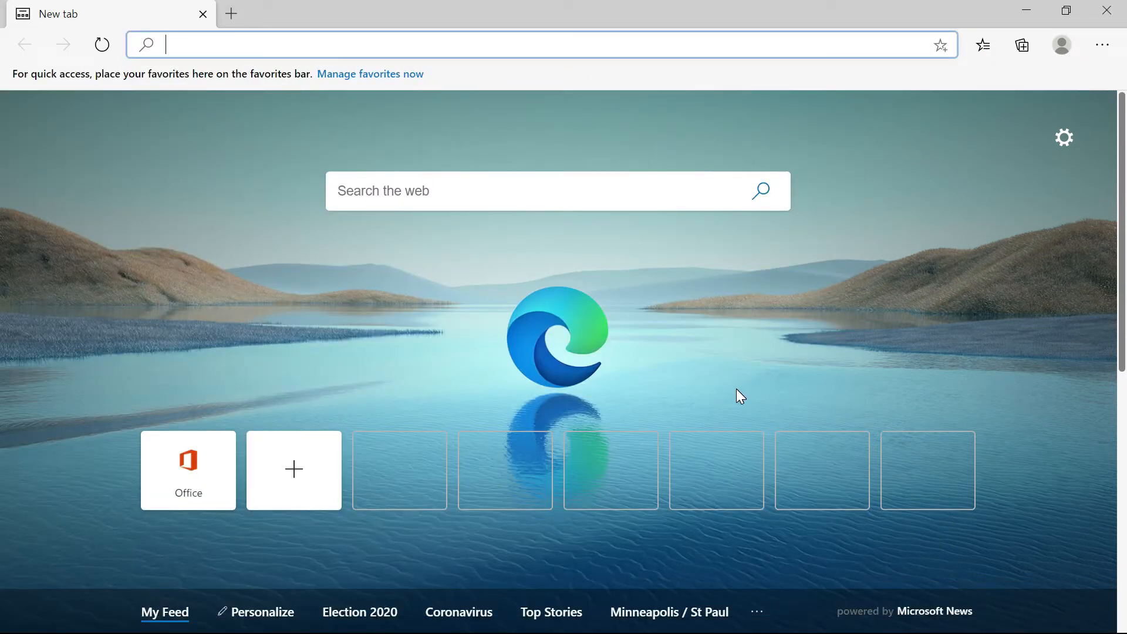
click(1060, 44)
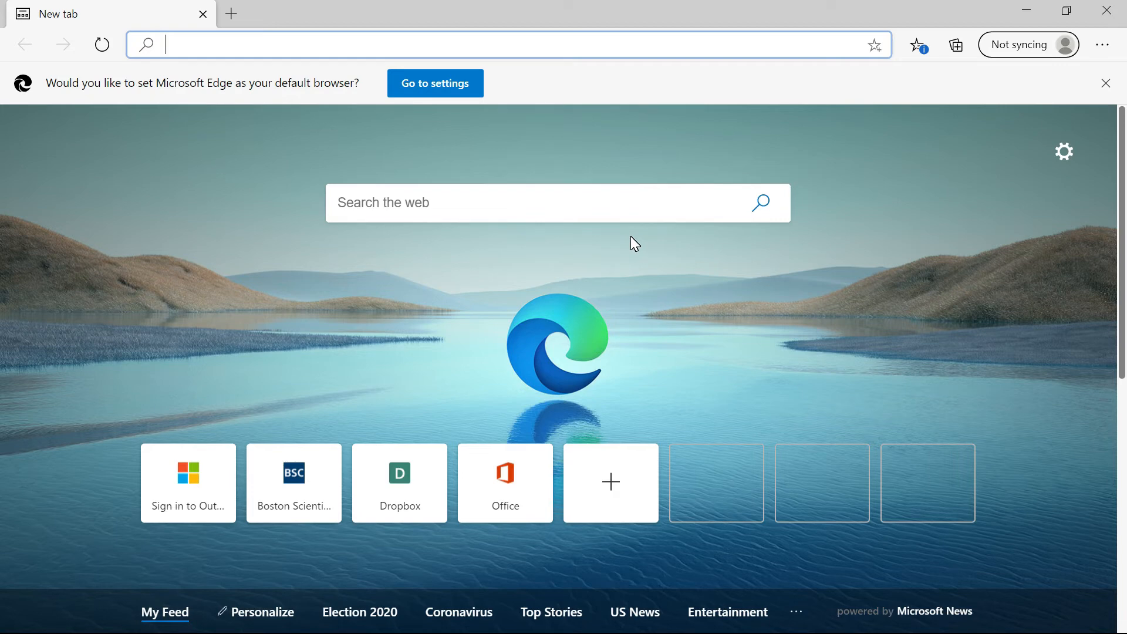
Step: View the Profiles settings page listing Personal and the other device profiles
key(alt+tab)
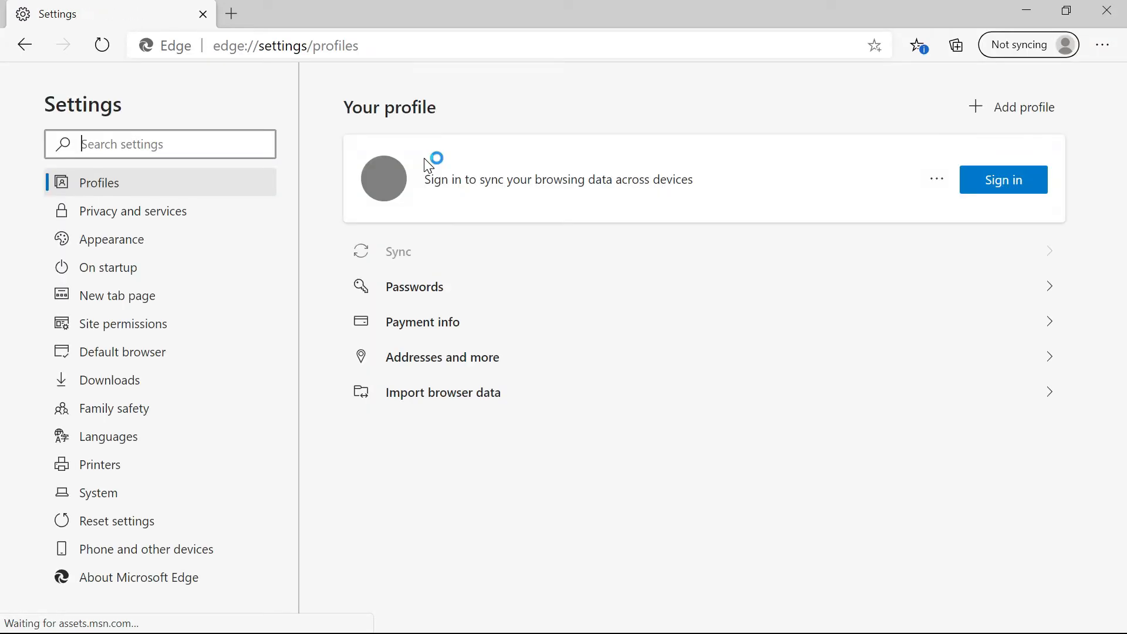
click(1002, 179)
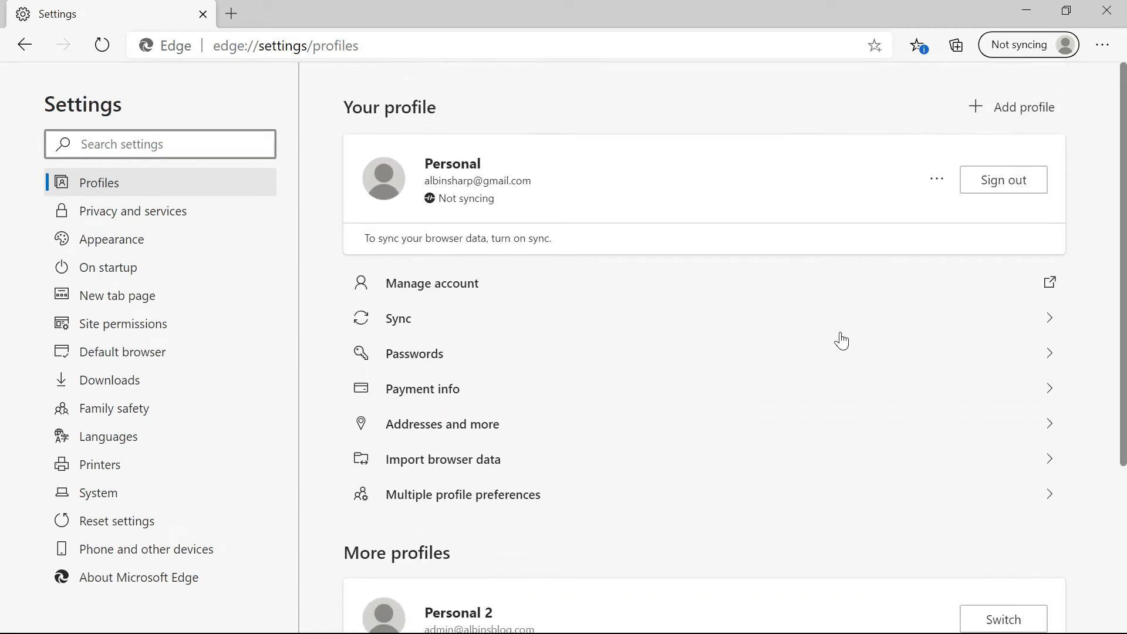
scroll(down, 3)
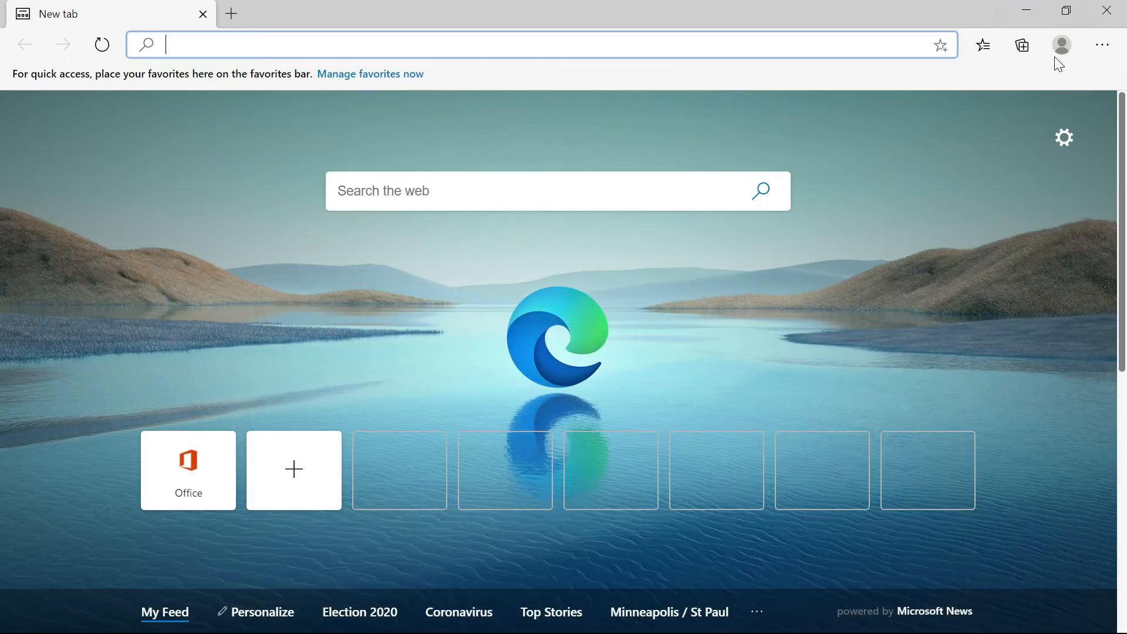
click(1061, 44)
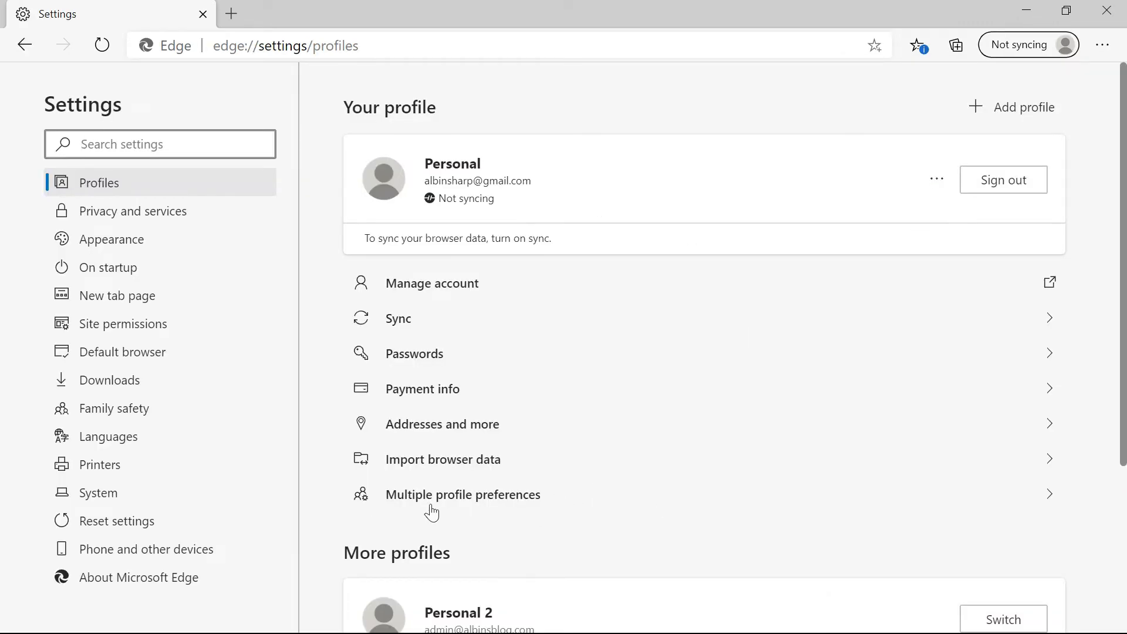
mouse_move(494, 518)
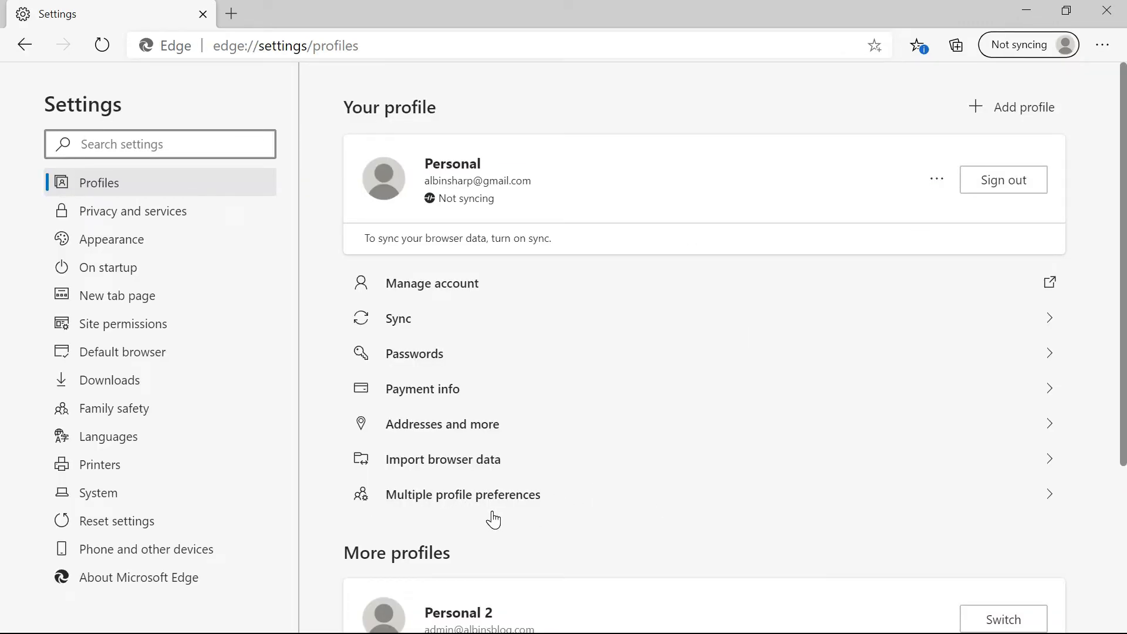
mouse_move(562, 524)
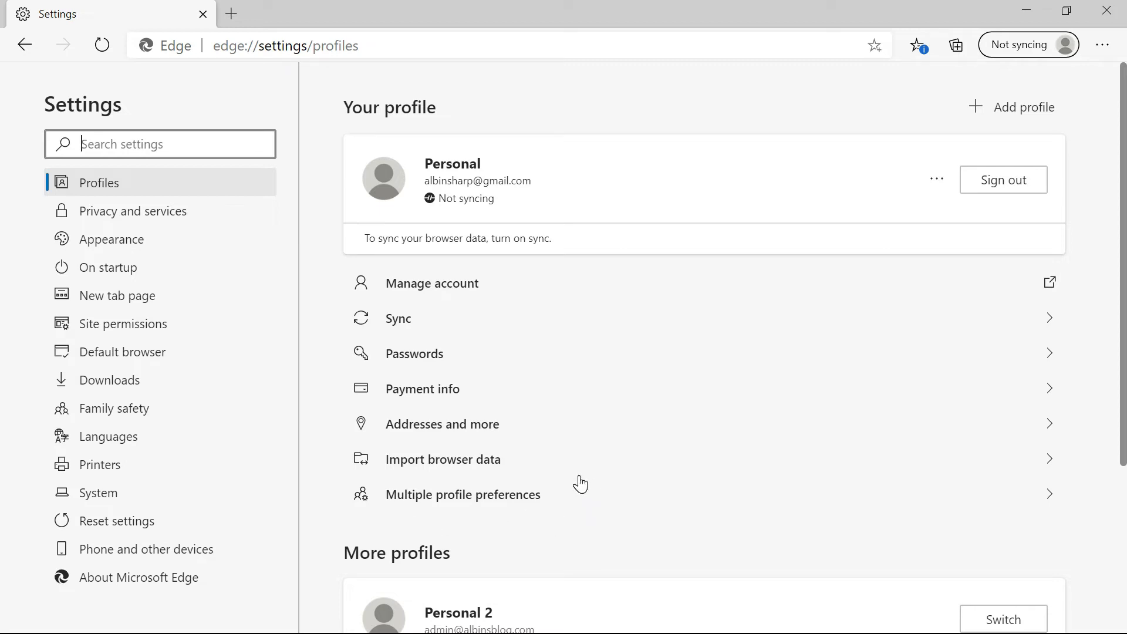
mouse_move(740, 410)
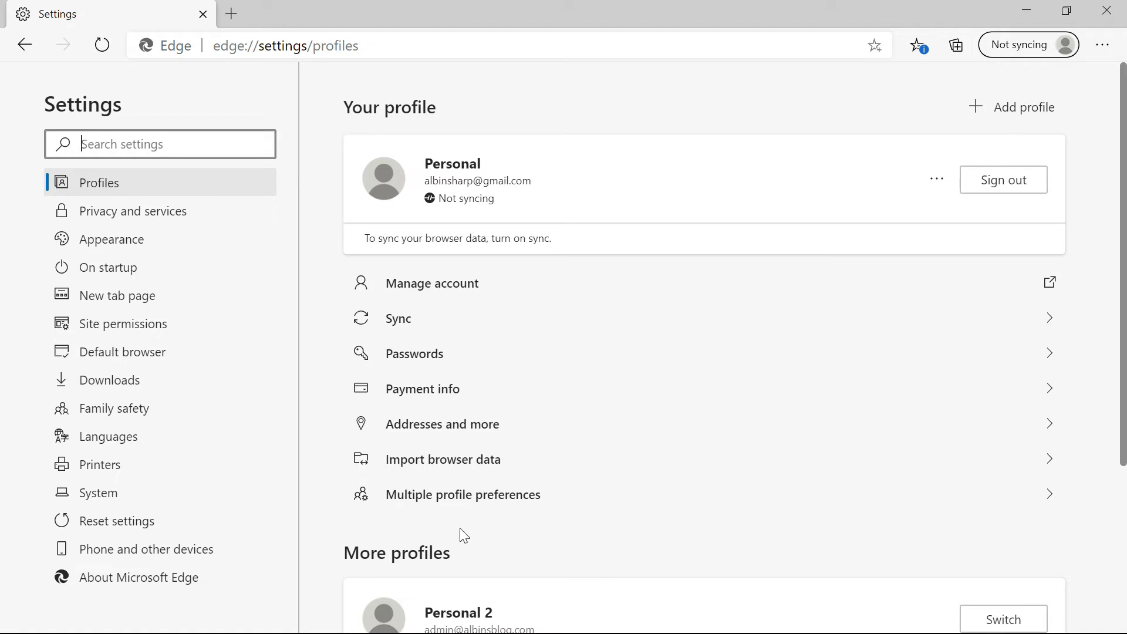
click(463, 494)
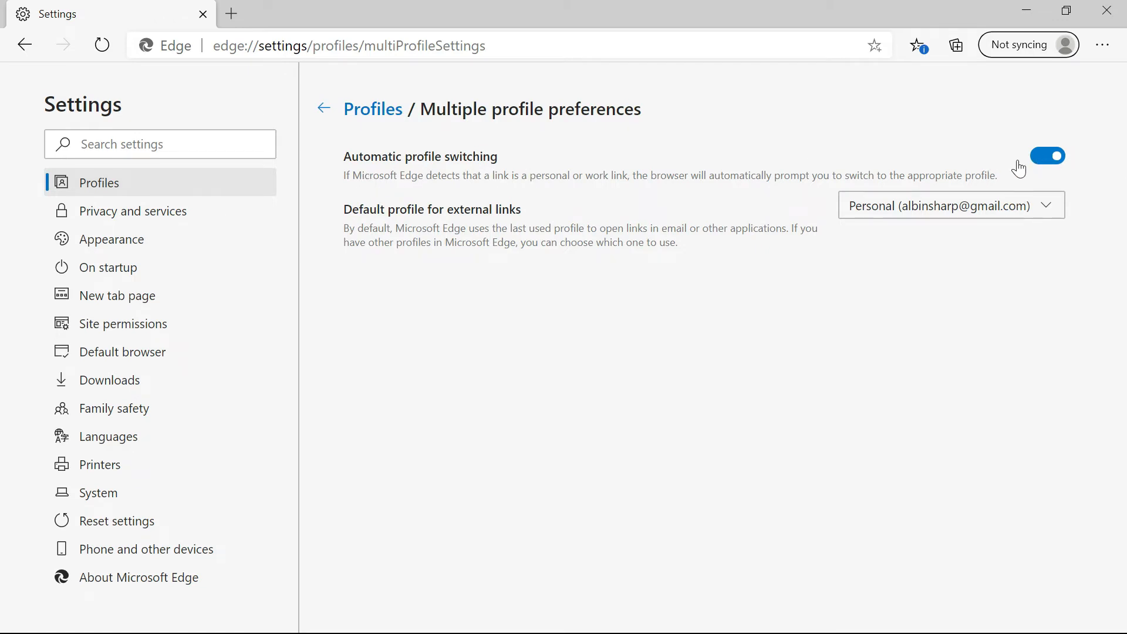
mouse_move(424, 273)
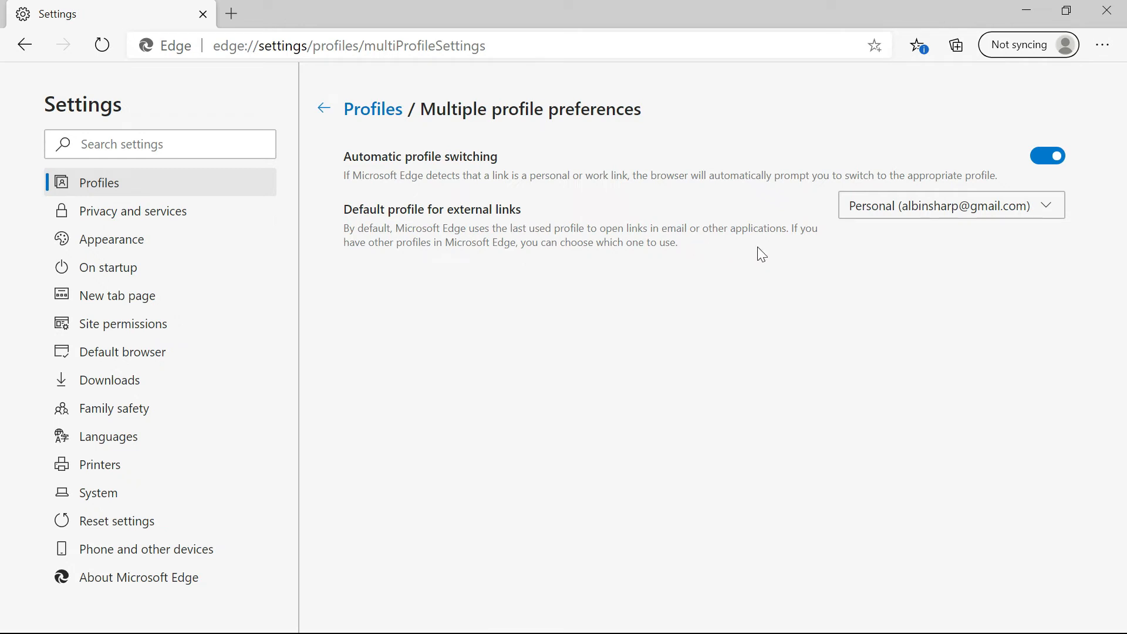
mouse_move(432, 285)
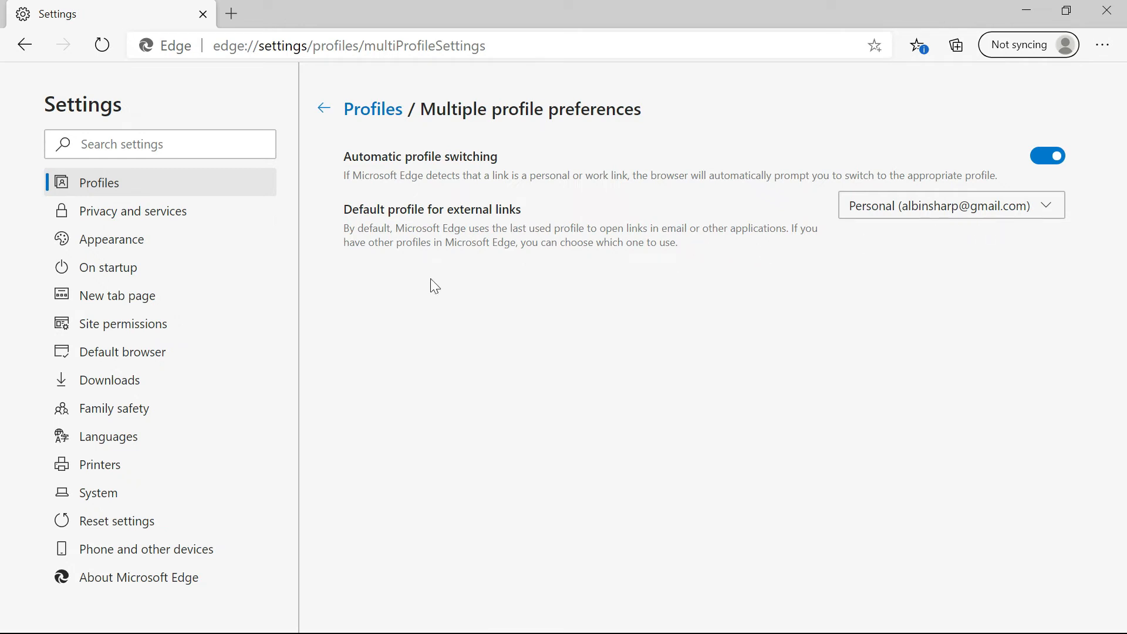
mouse_move(890, 266)
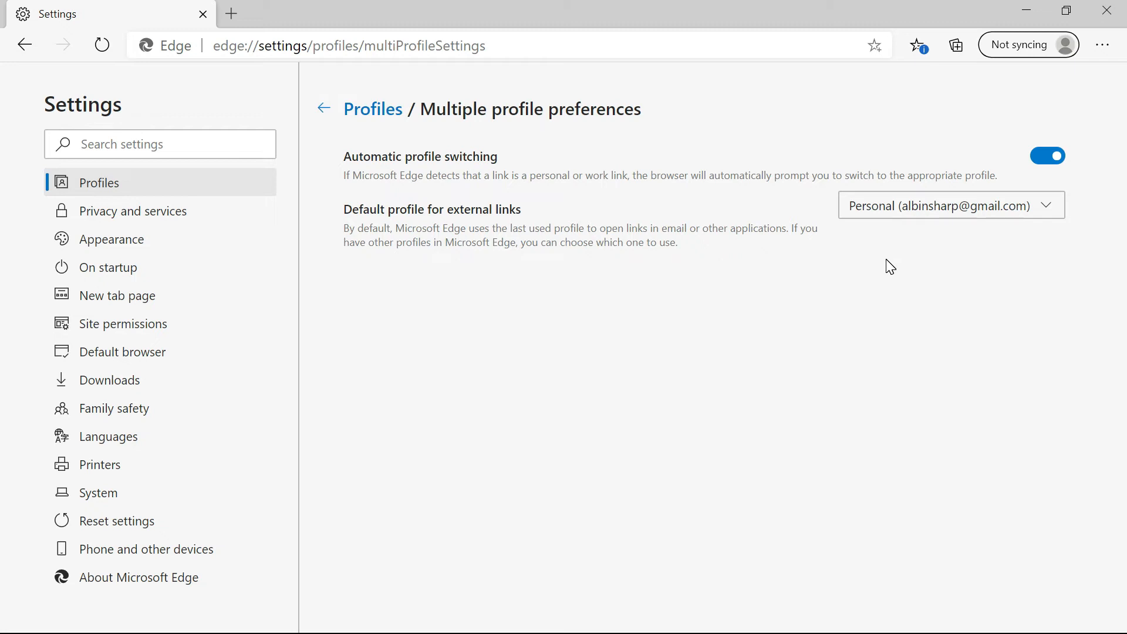
mouse_move(898, 263)
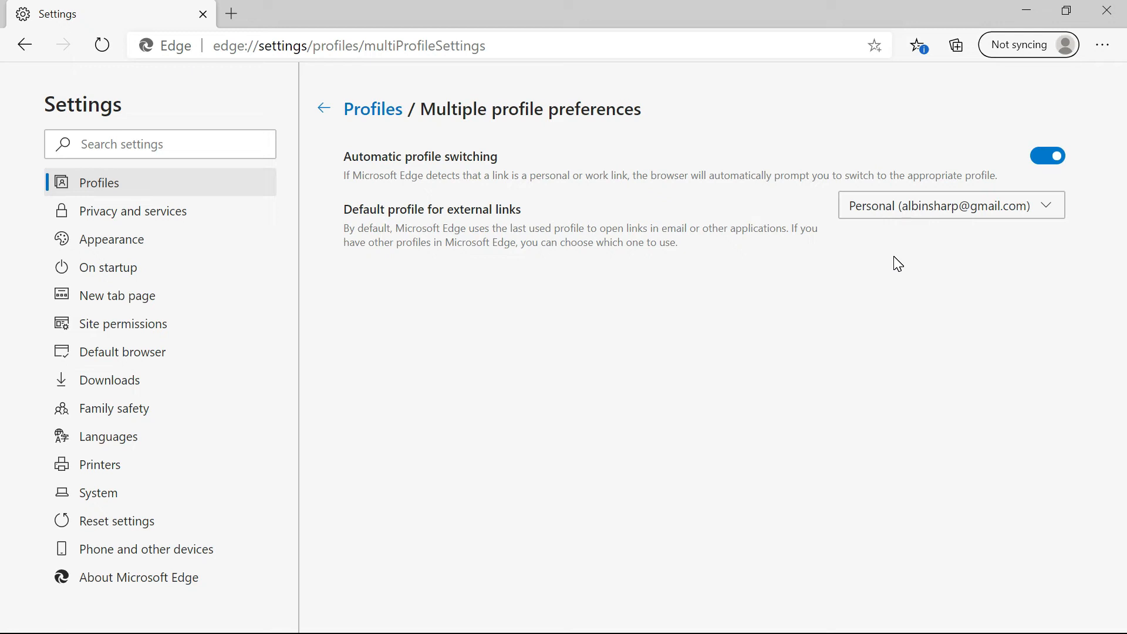
mouse_move(843, 295)
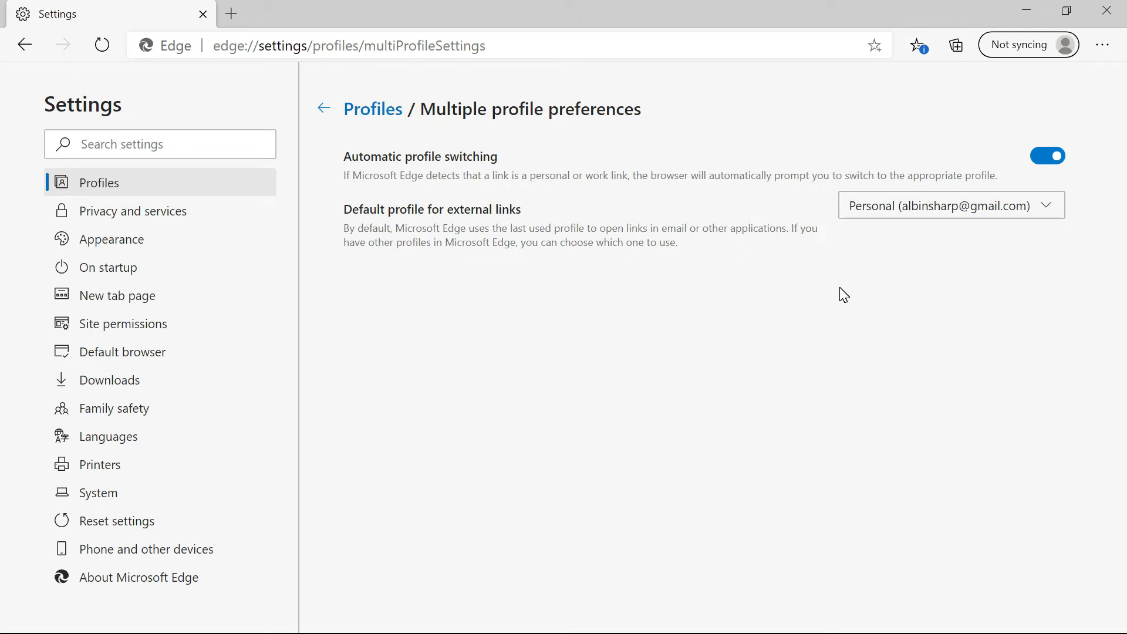
mouse_move(1037, 124)
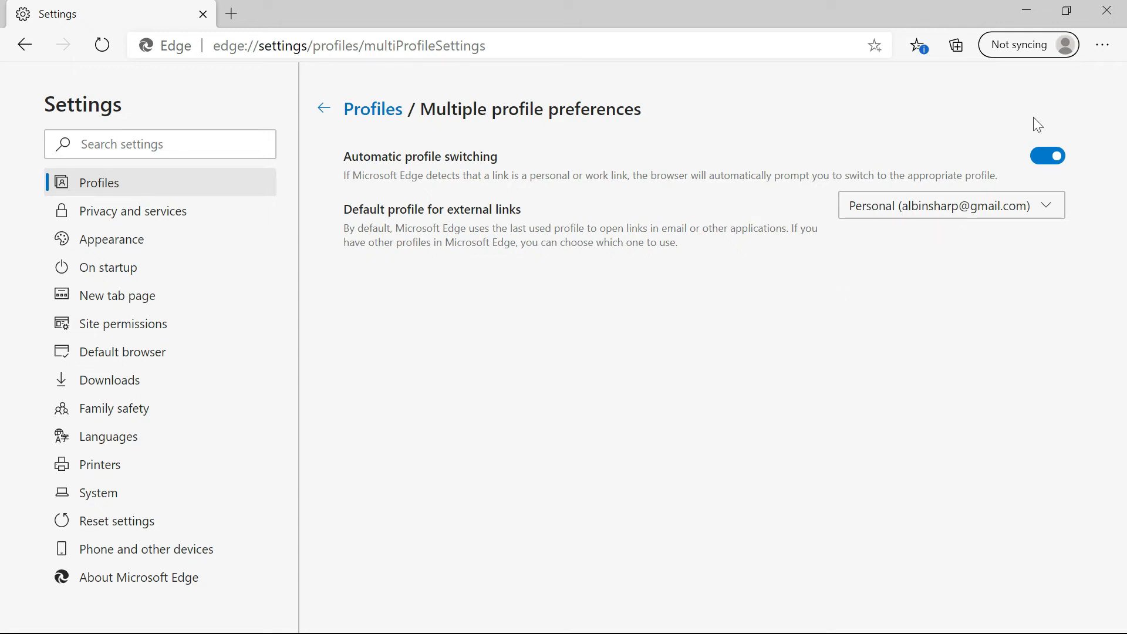
Step: Show the profile list with Personal 2, Profile 4 and Work
click(1064, 45)
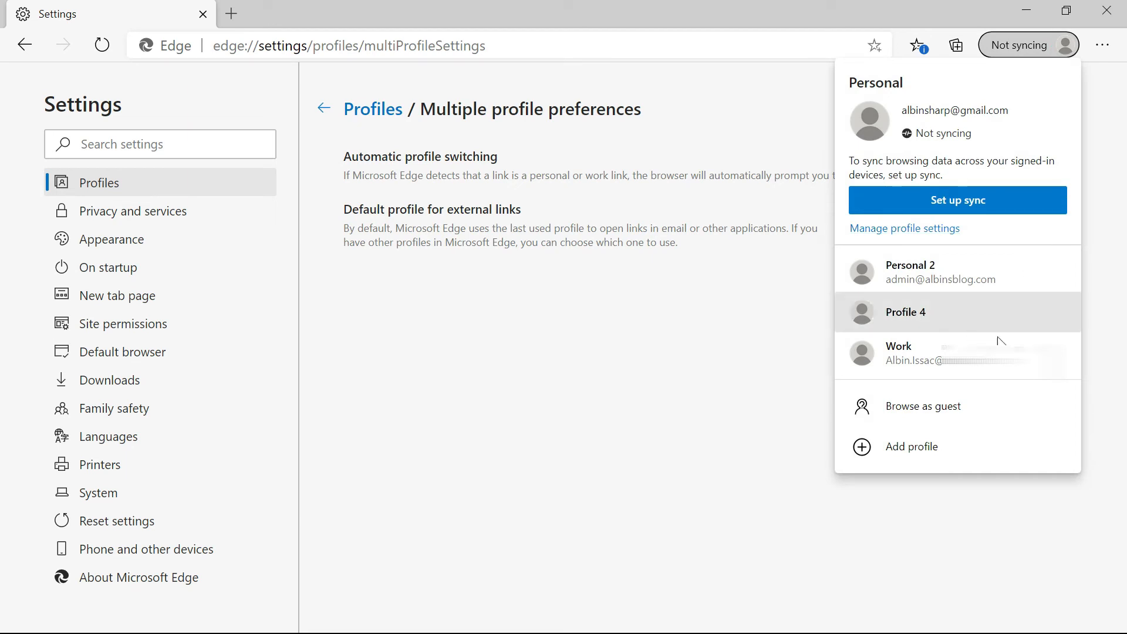
mouse_move(899, 353)
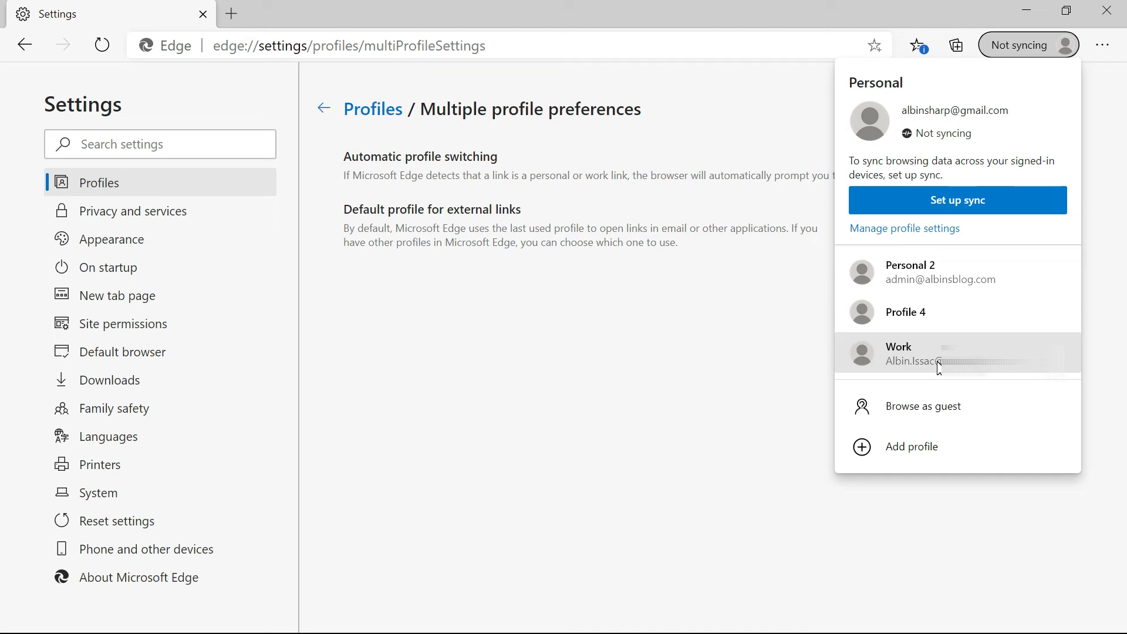
mouse_move(1050, 58)
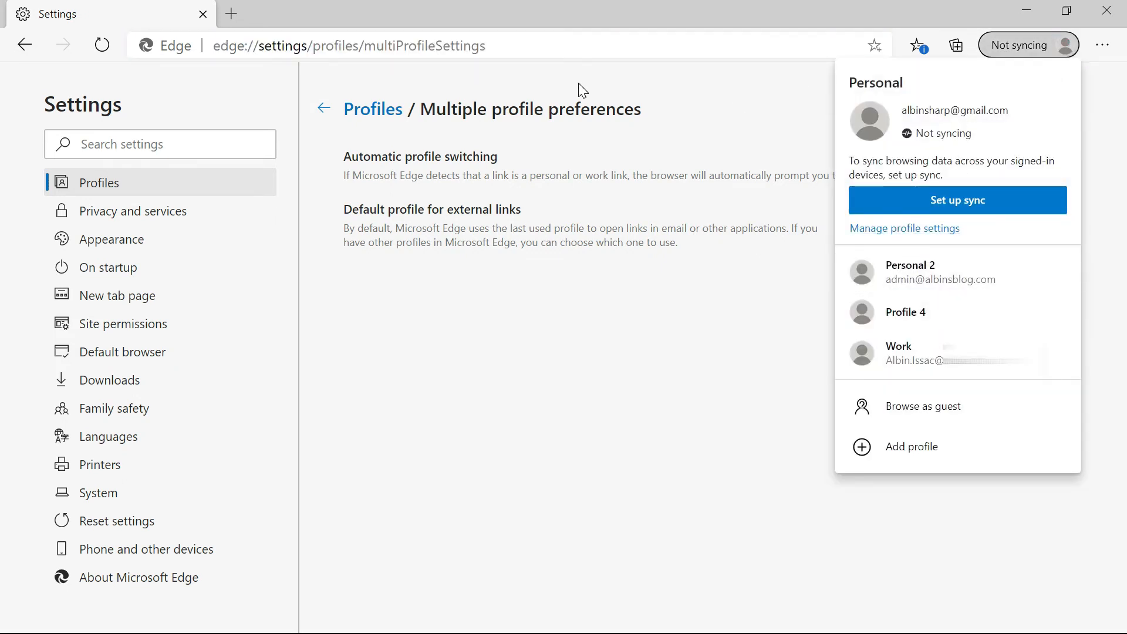
Step: Open a new tab to go to outlook.office365.com/owa
click(231, 13)
text(https://outlook.office365.com/owa/)
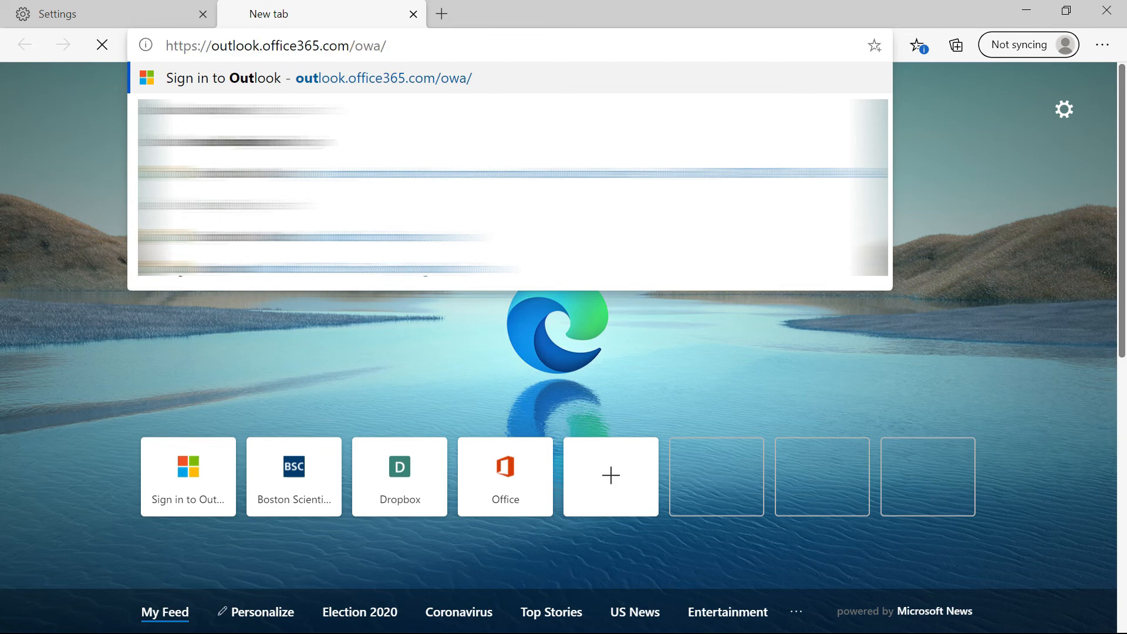
Step: Load Outlook to see Edge suggest the Work profile, then dismiss the switch prompt
click(188, 476)
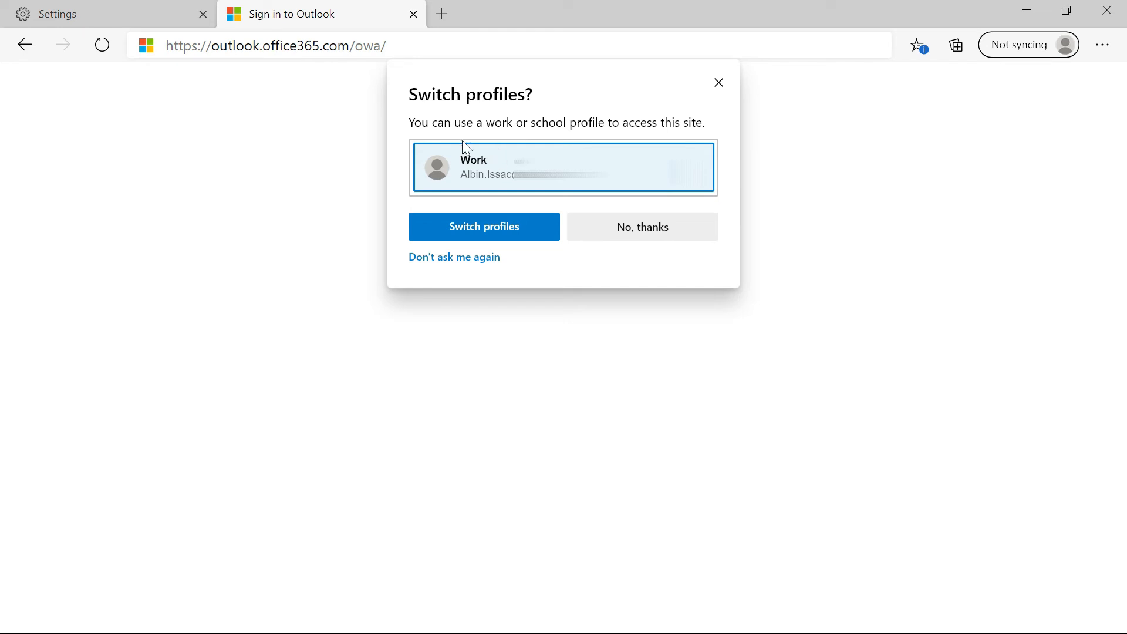
mouse_move(466, 150)
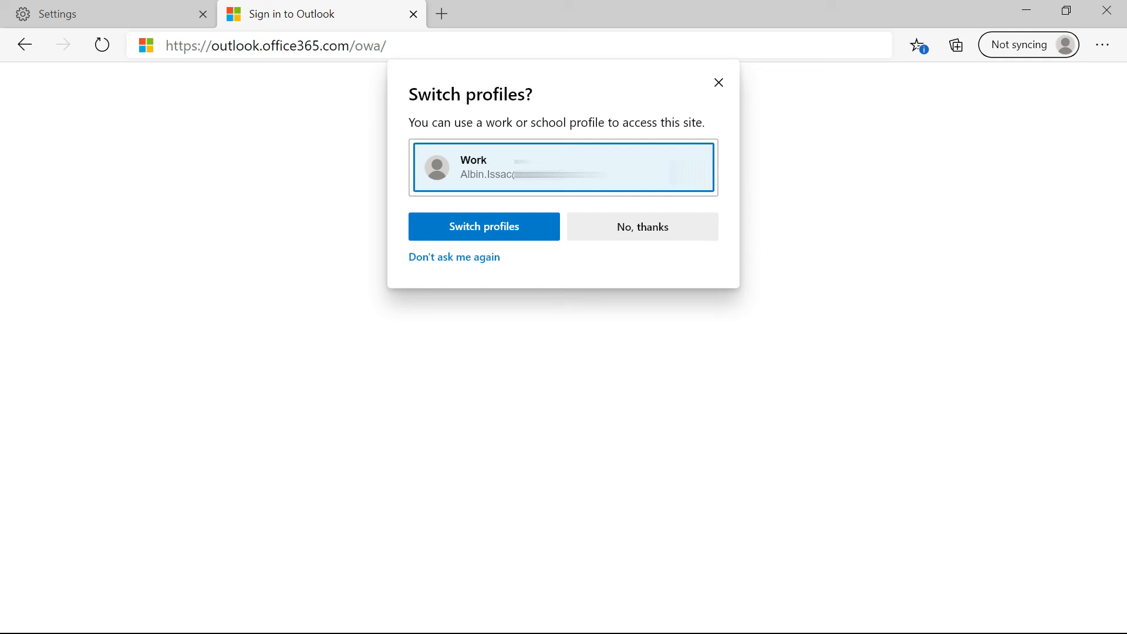
mouse_move(548, 155)
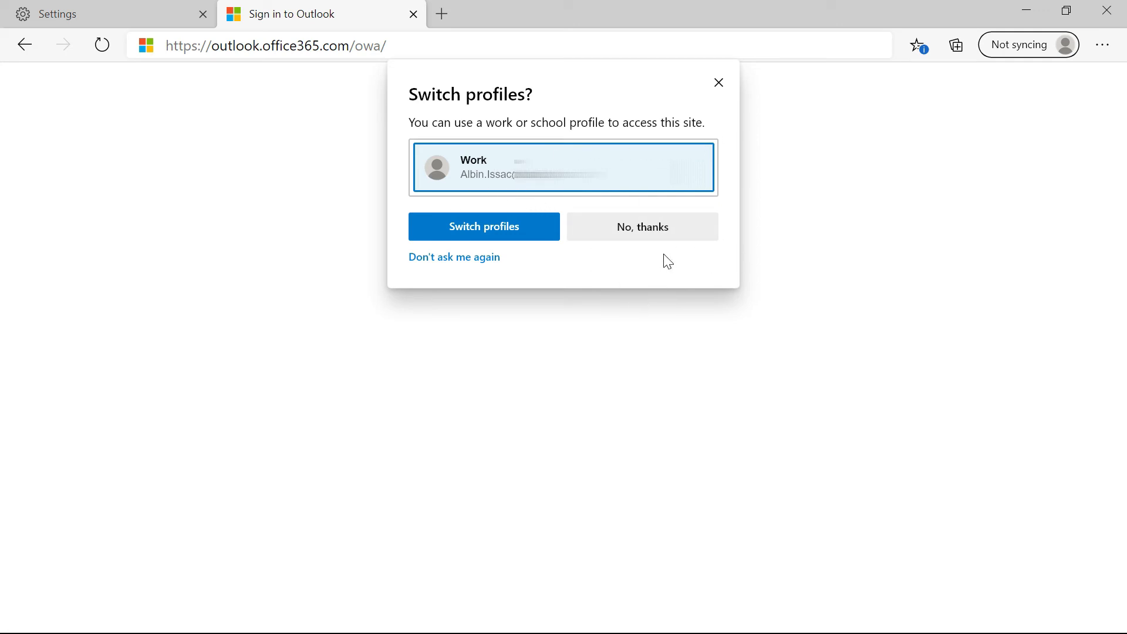
mouse_move(433, 282)
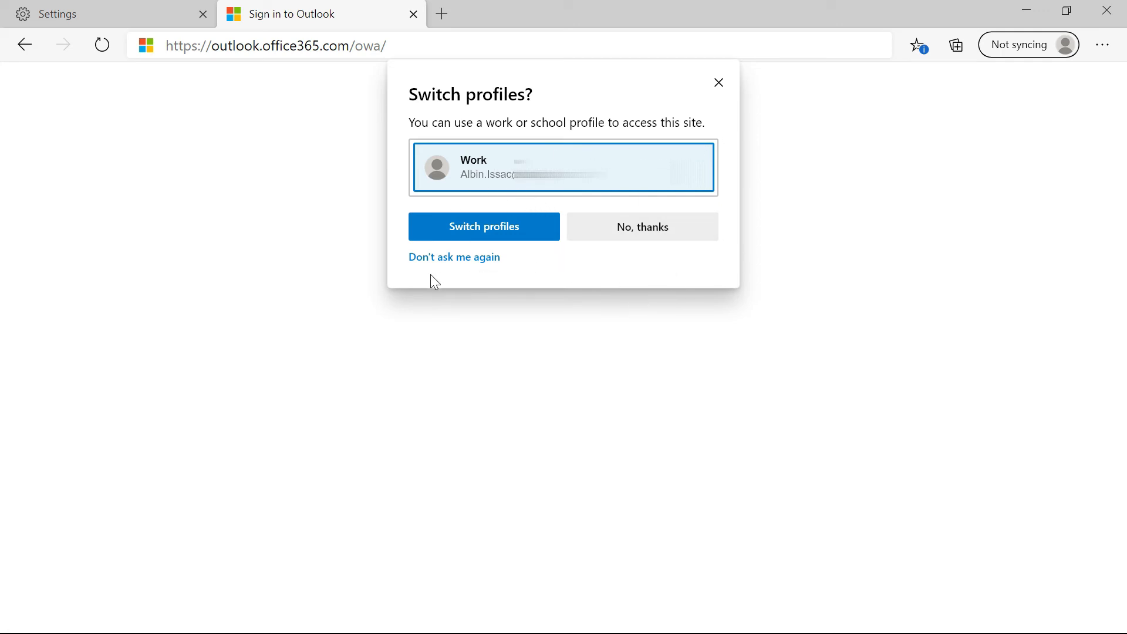
mouse_move(412, 297)
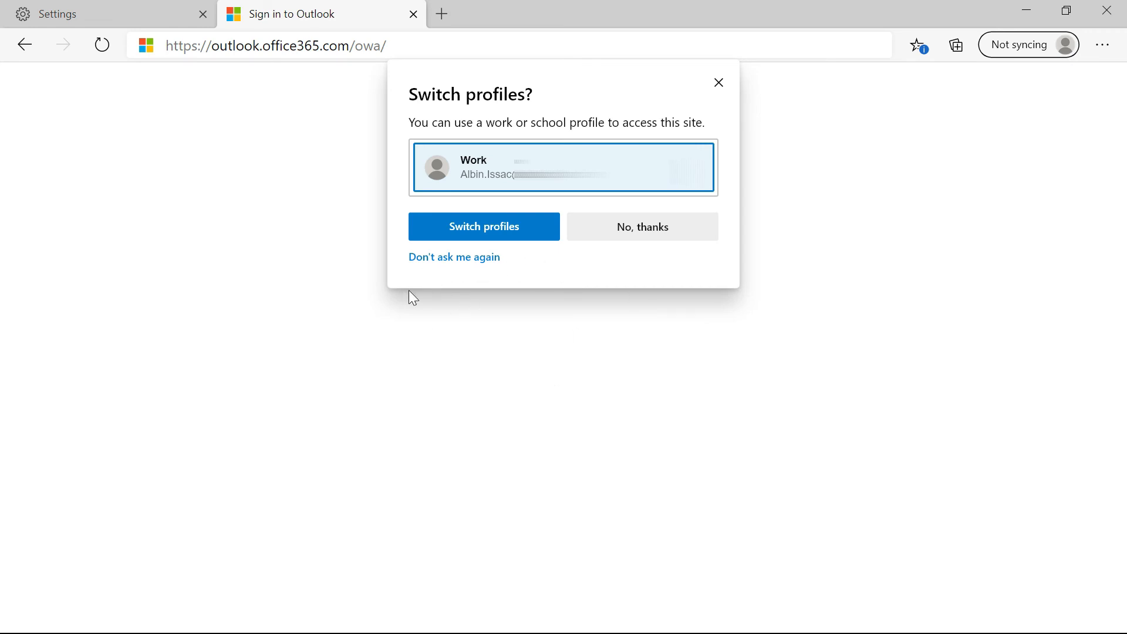
click(642, 227)
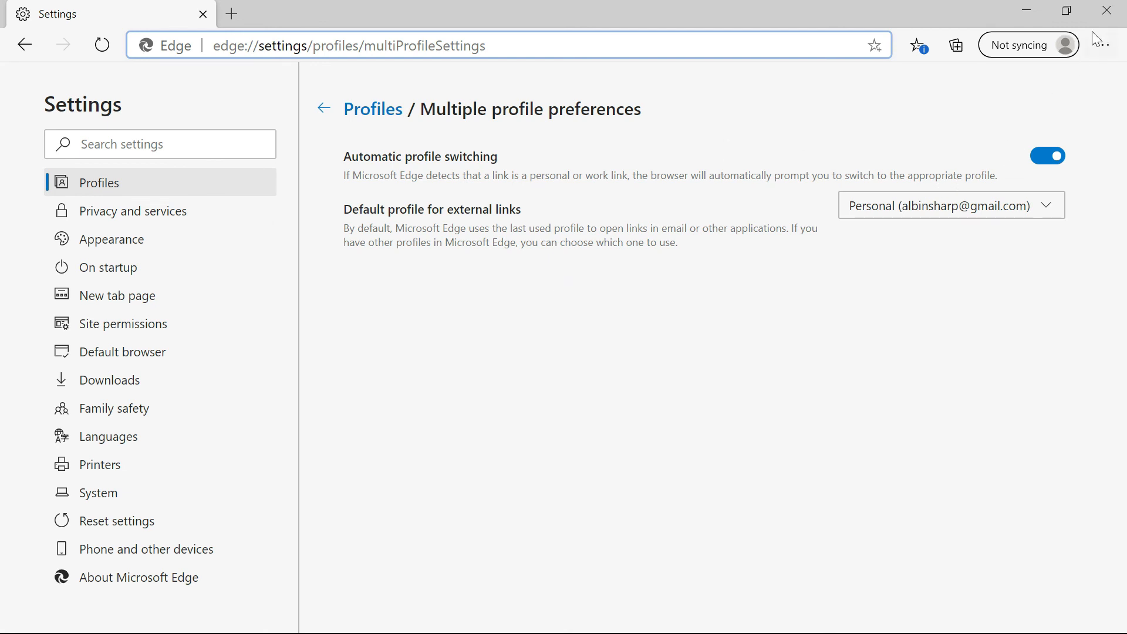
Step: Start a guest session from the toolbar's profile list via Browse as guest
click(1064, 45)
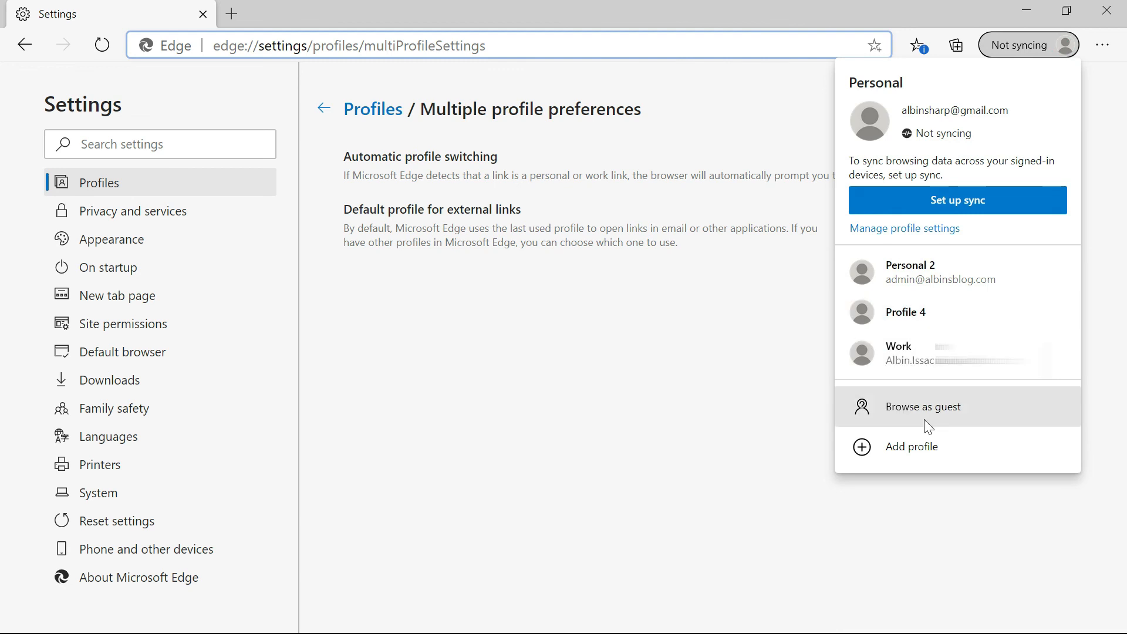
click(925, 406)
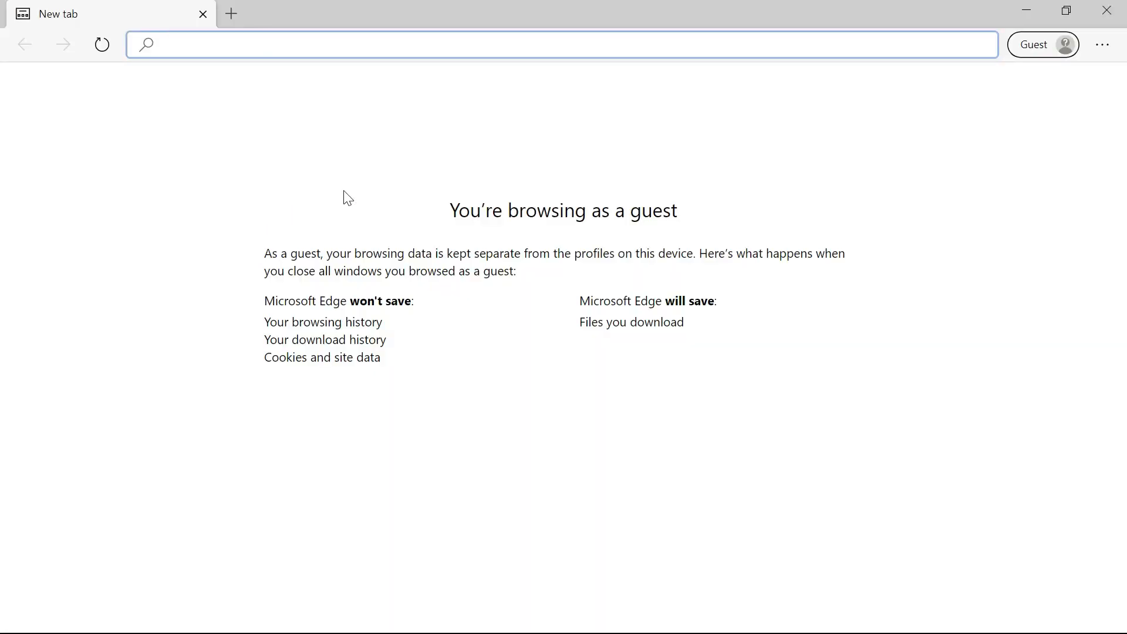
mouse_move(516, 189)
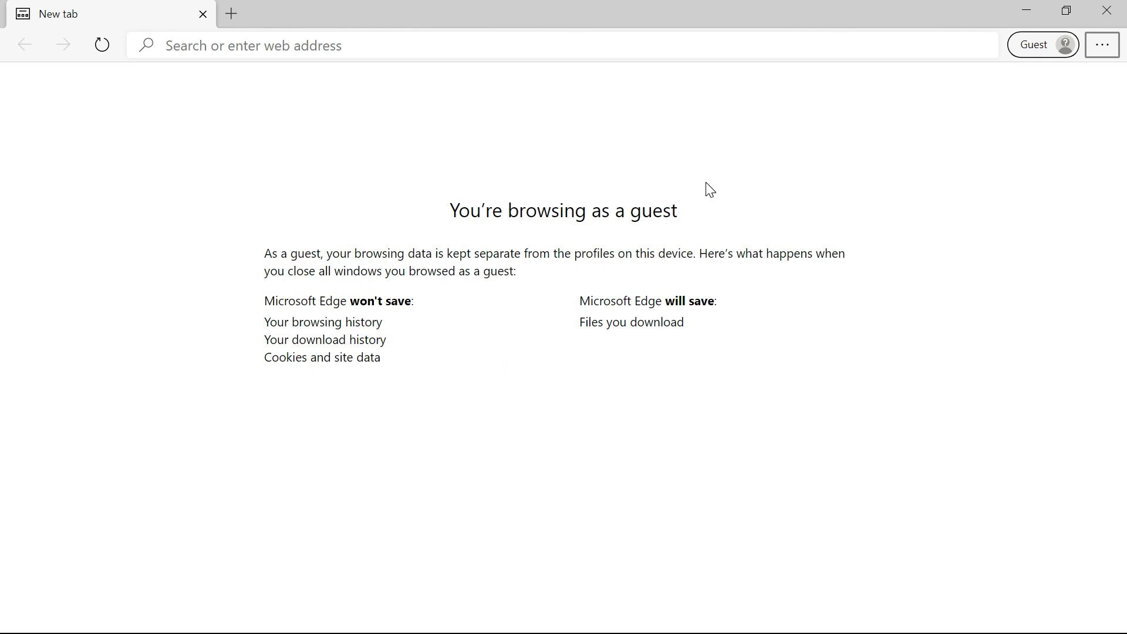
mouse_move(642, 185)
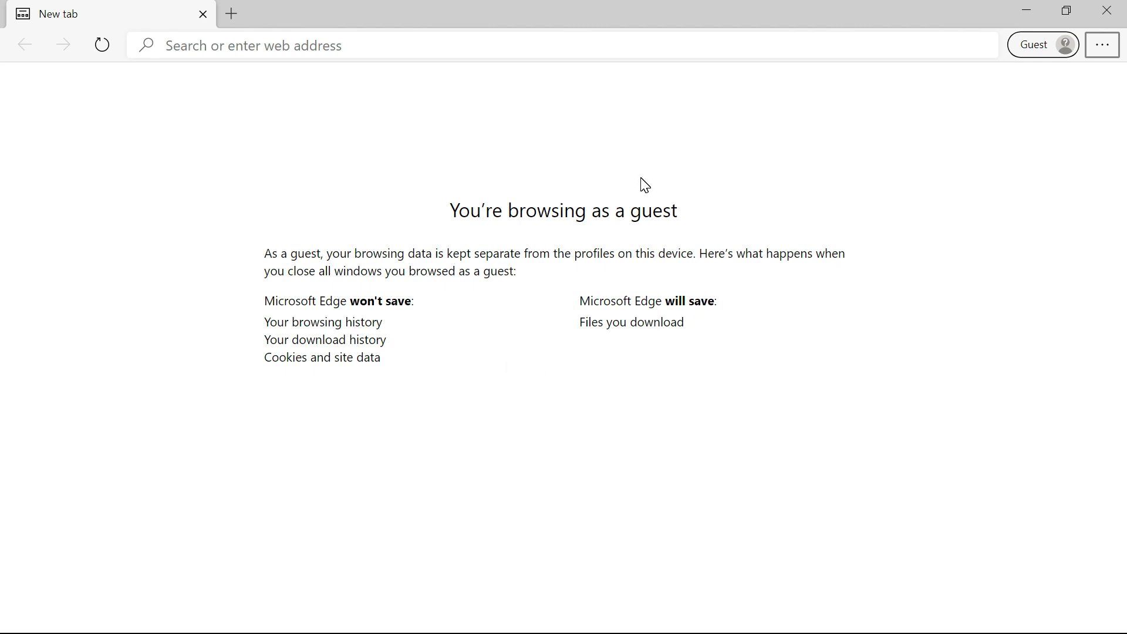
mouse_move(738, 192)
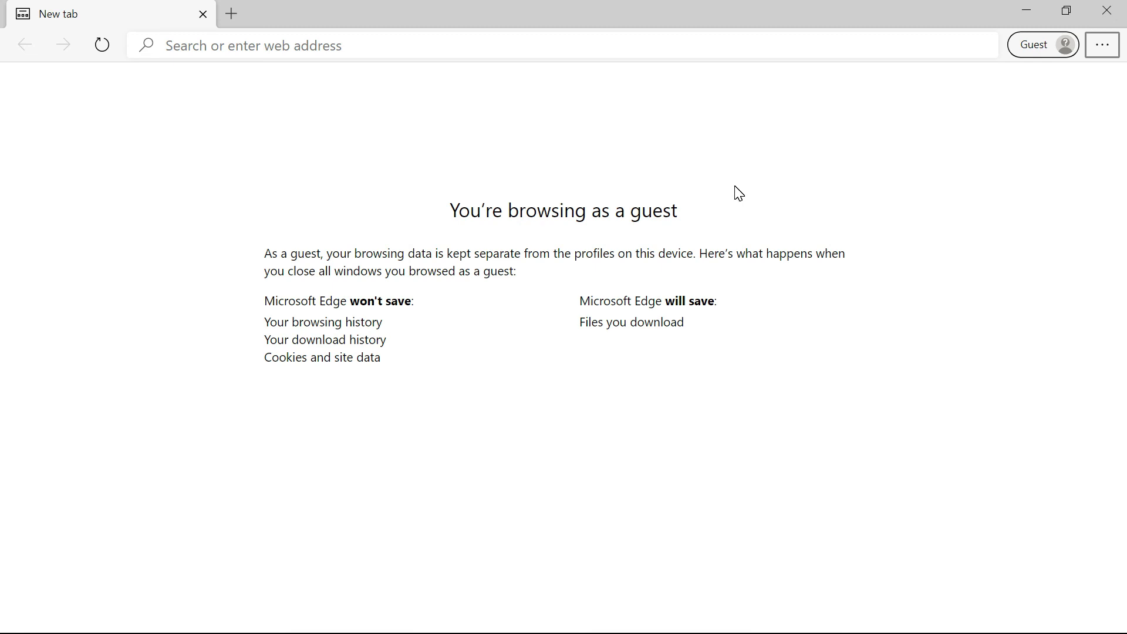